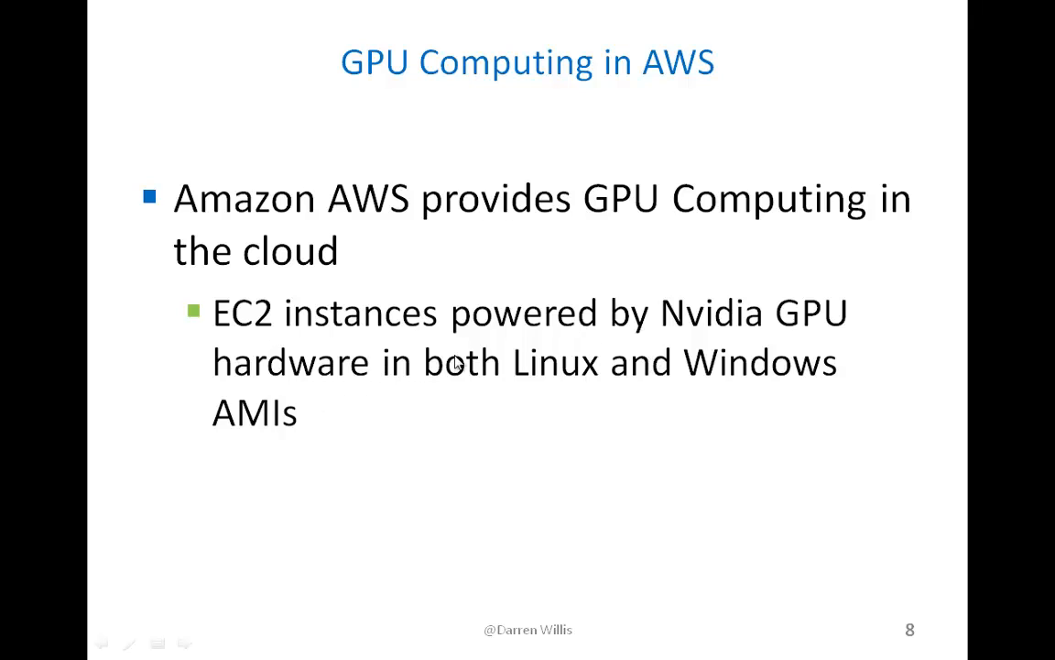
Advance the slideshow to slide 9, 'GPU Computing in AWS Demo'
key(Right)
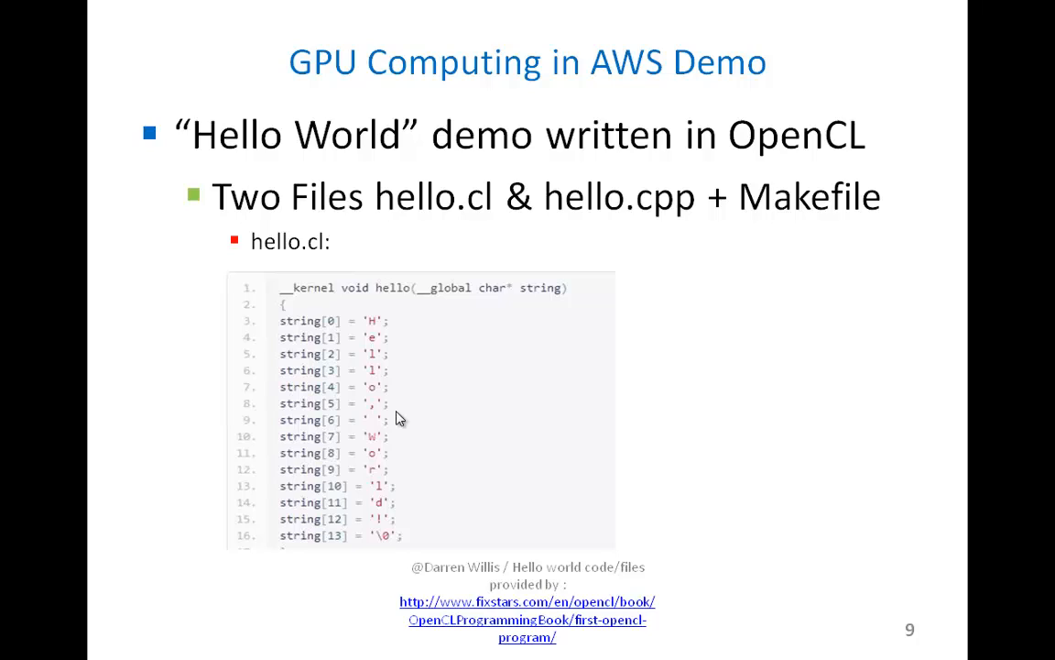
Advance the slideshow to slide 13, 'Demo(cont)', listing the AWS demo steps
key(Right)
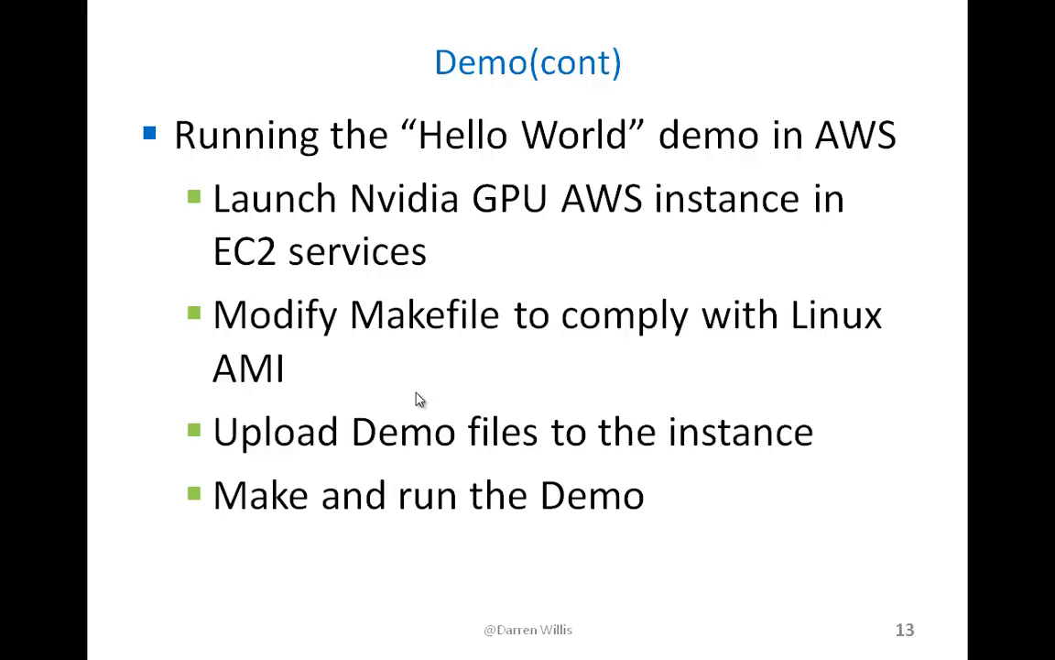
End the slideshow and minimize PowerPoint to reveal the Windows desktop
click(17, 646)
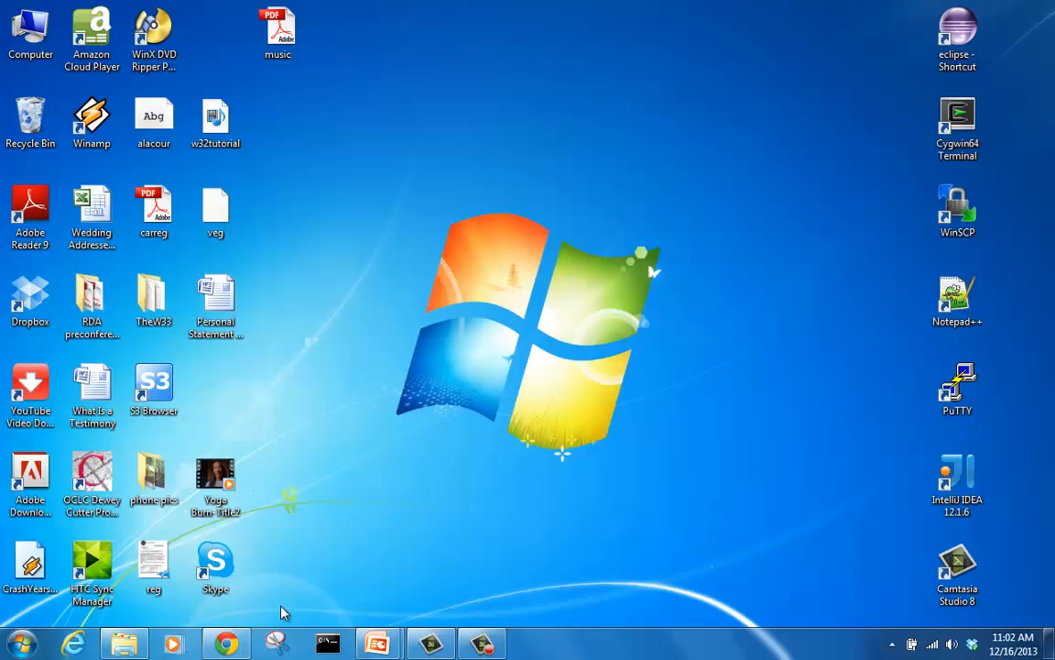
Open the AWS console in Chrome and start launching an EC2 instance
click(224, 642)
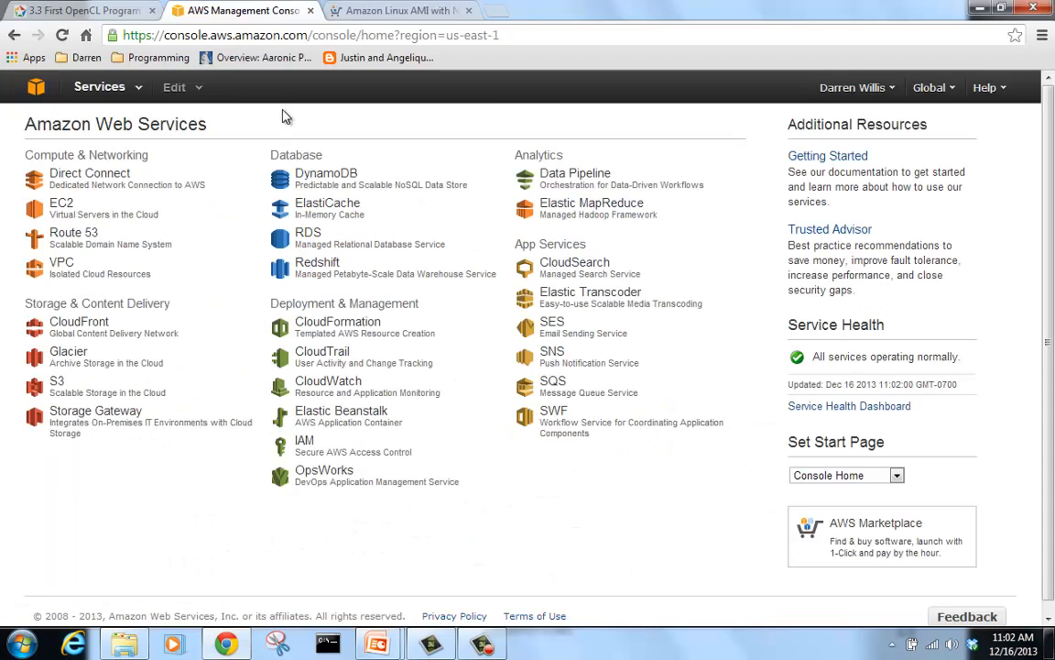
mouse_move(264, 58)
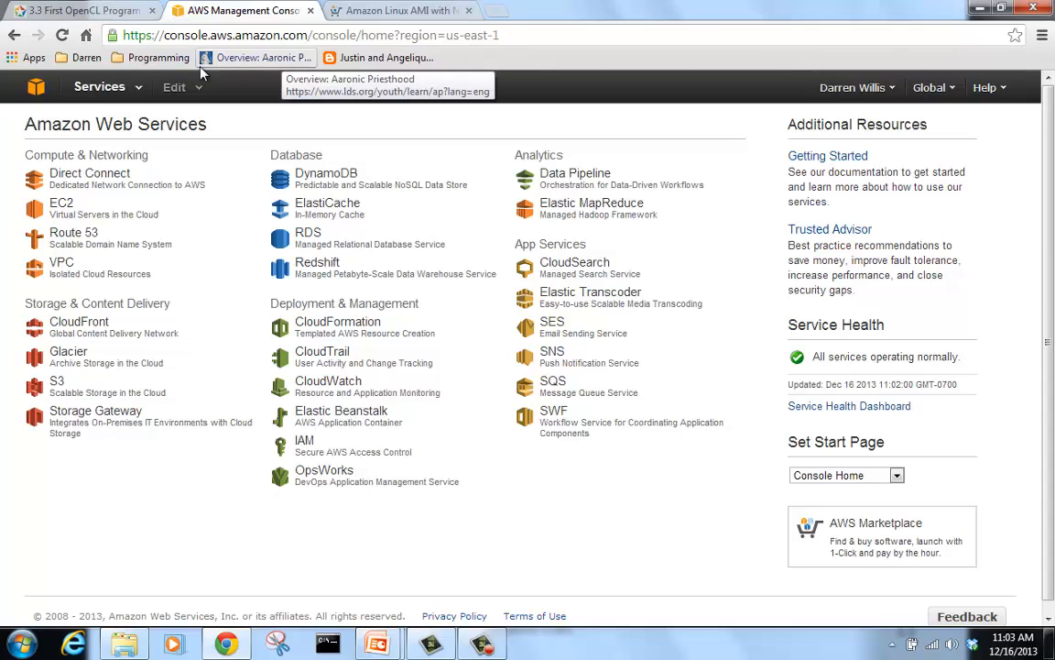
mouse_move(64, 216)
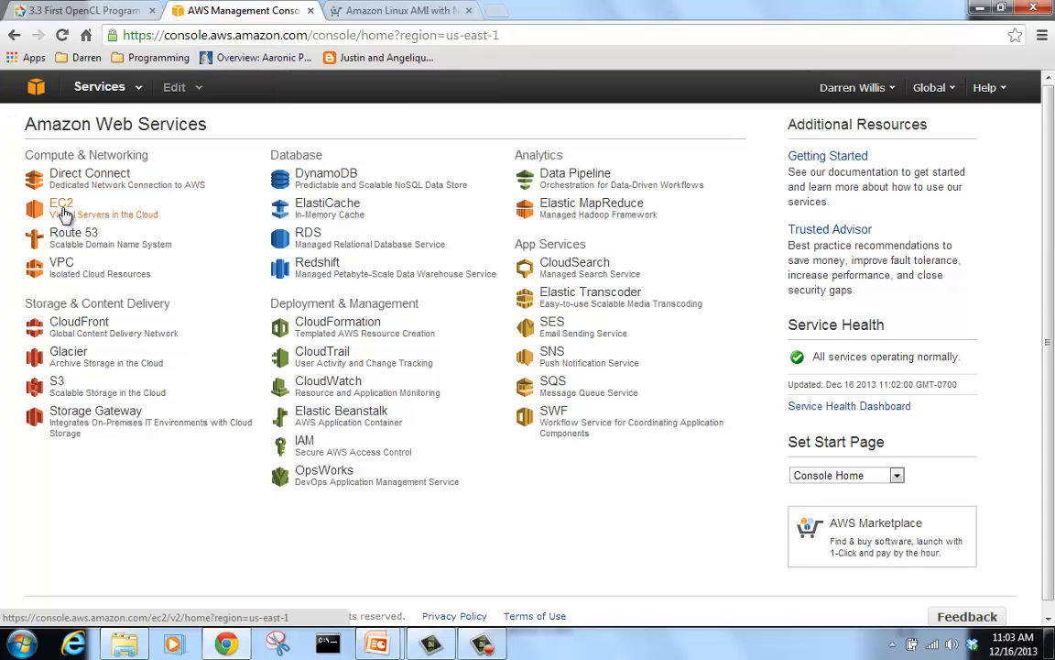
click(60, 202)
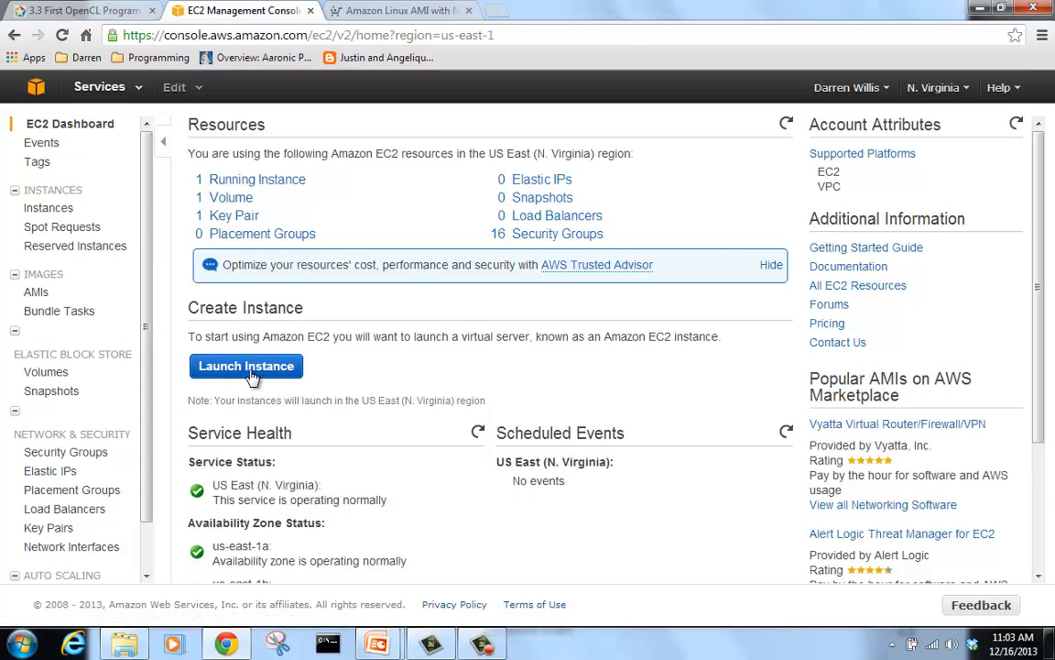
click(245, 365)
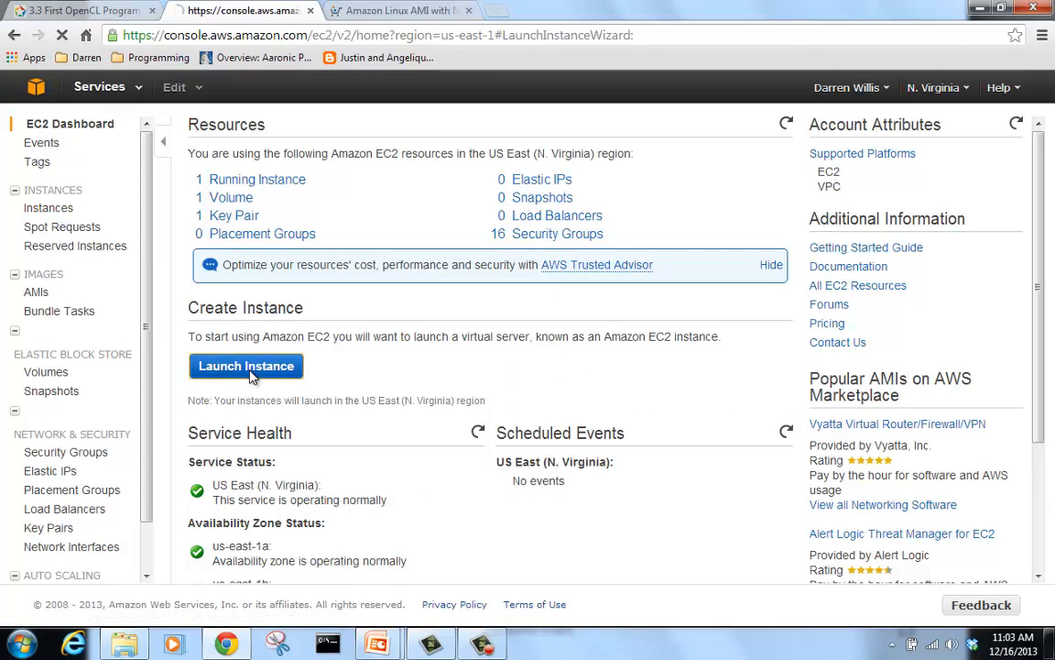
click(245, 365)
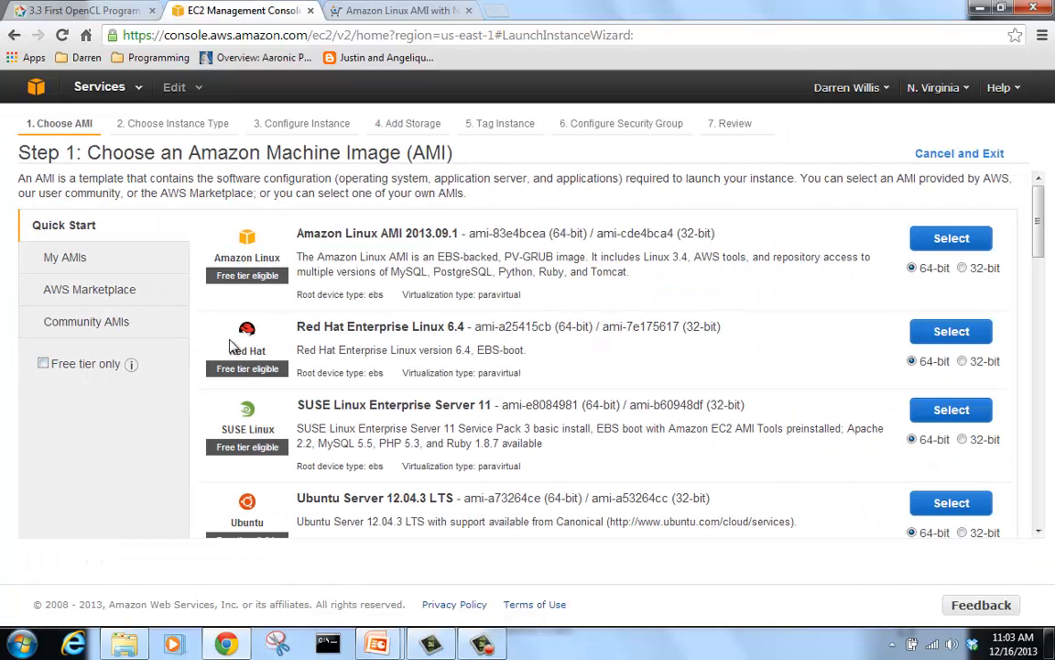
mouse_move(129, 295)
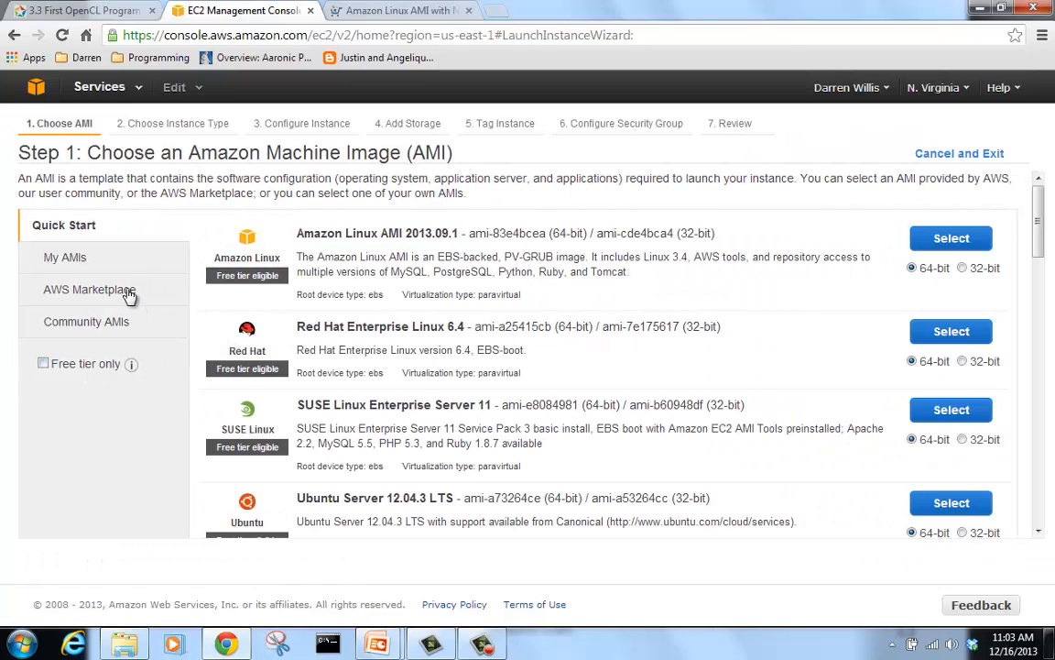
Search the AWS Marketplace images for nvidia and browse the GRID driver results
click(88, 289)
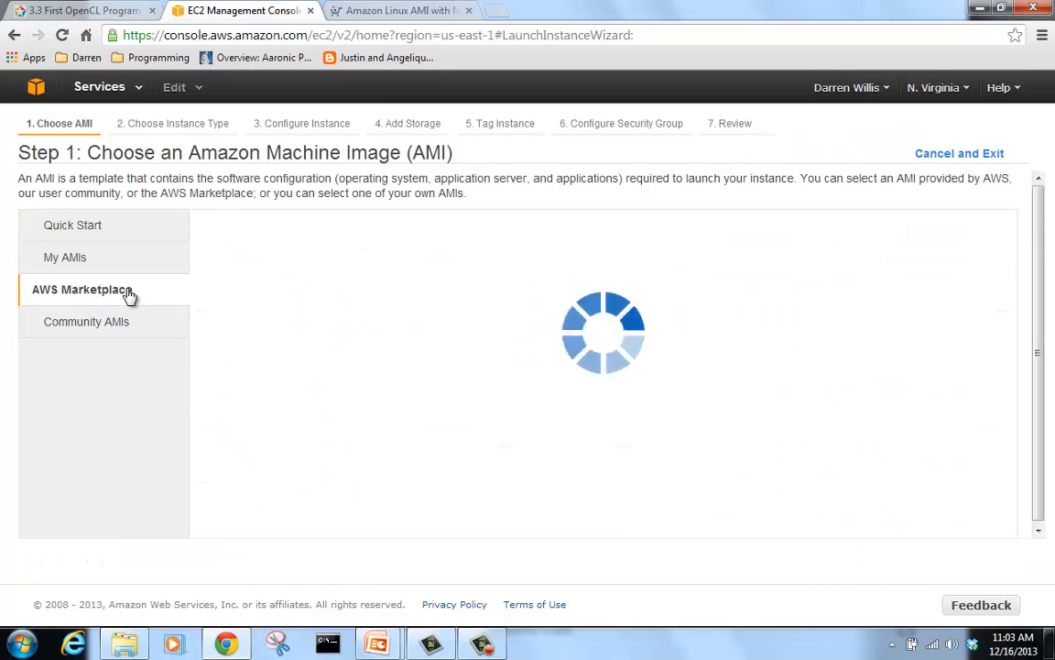
click(82, 288)
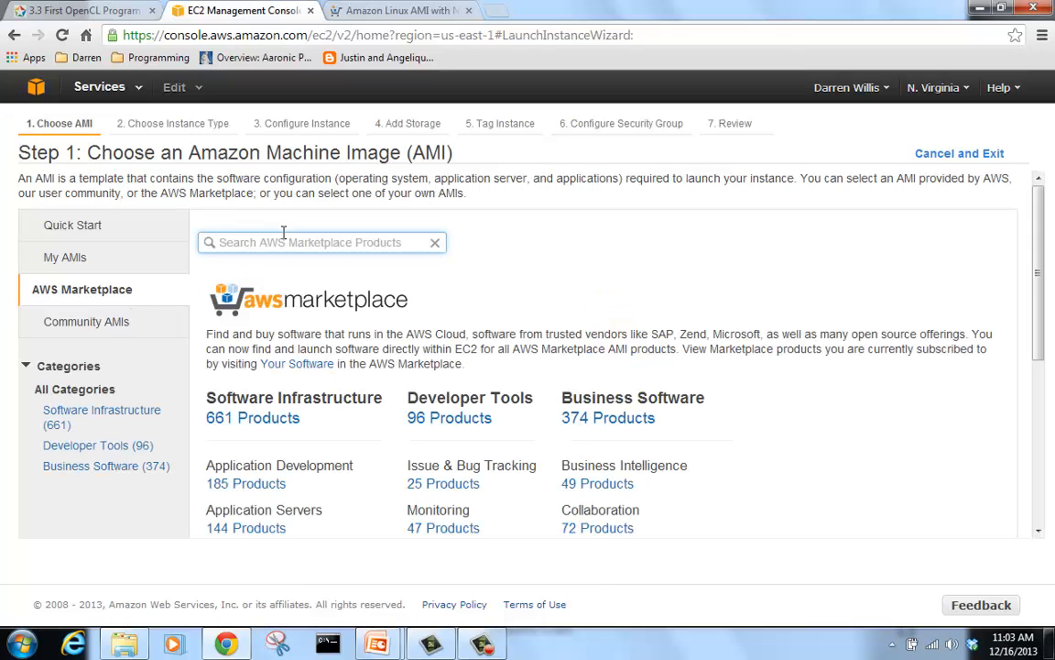
text(nvd)
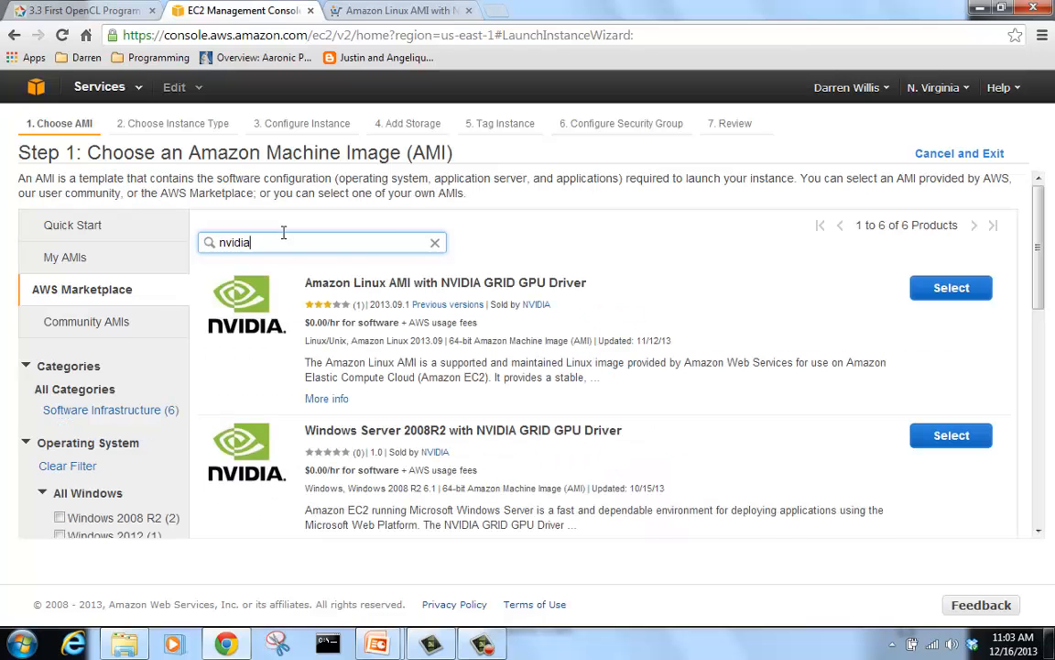
scroll(down, 3)
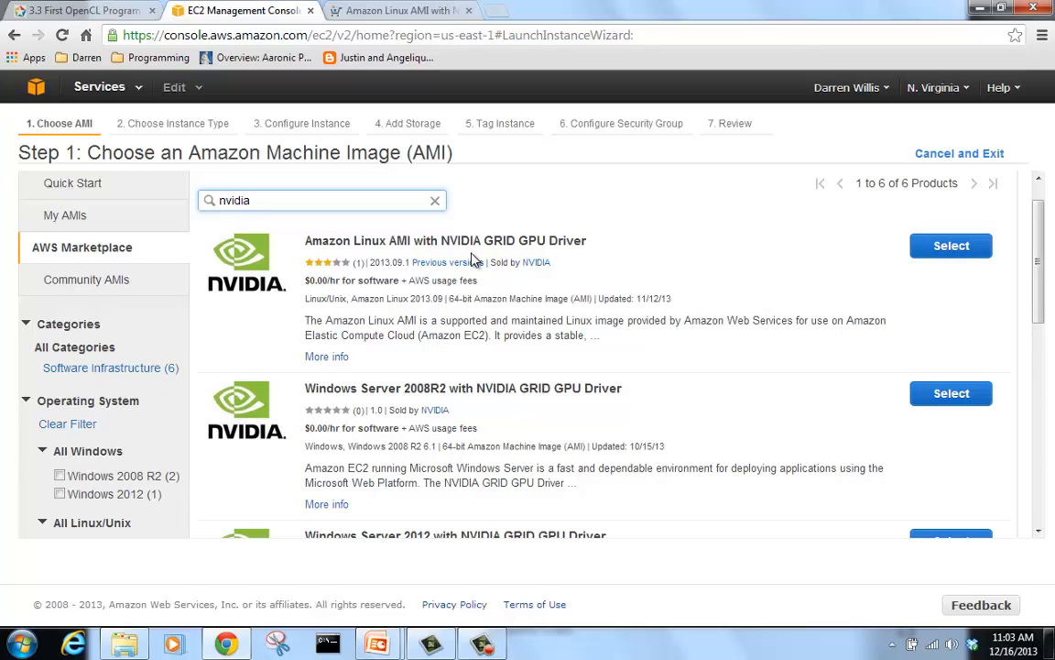
mouse_move(500, 276)
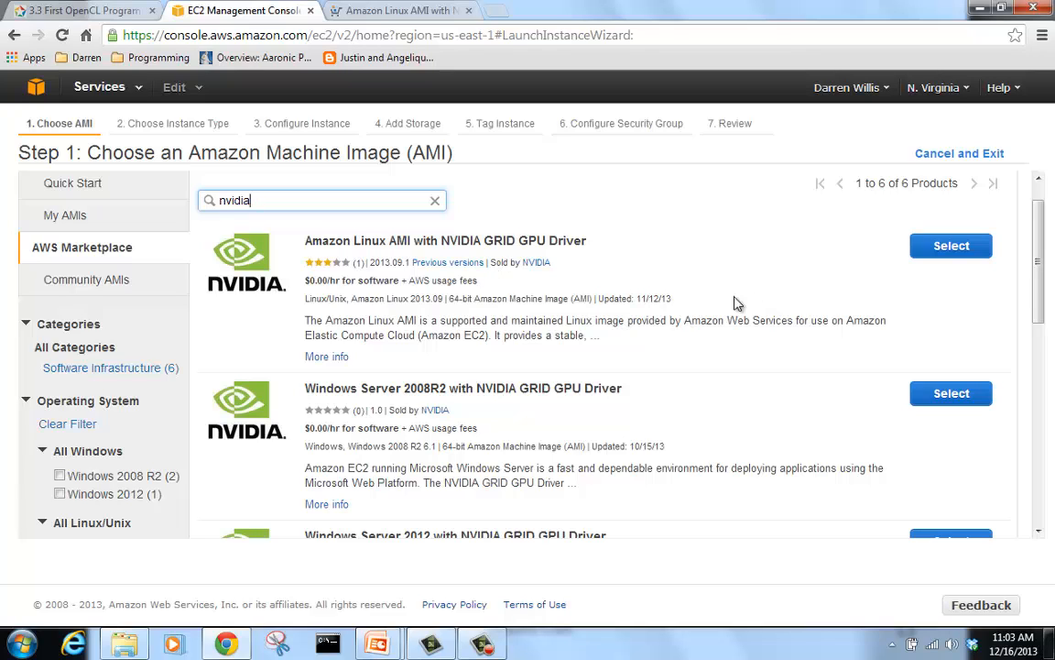
mouse_move(951, 246)
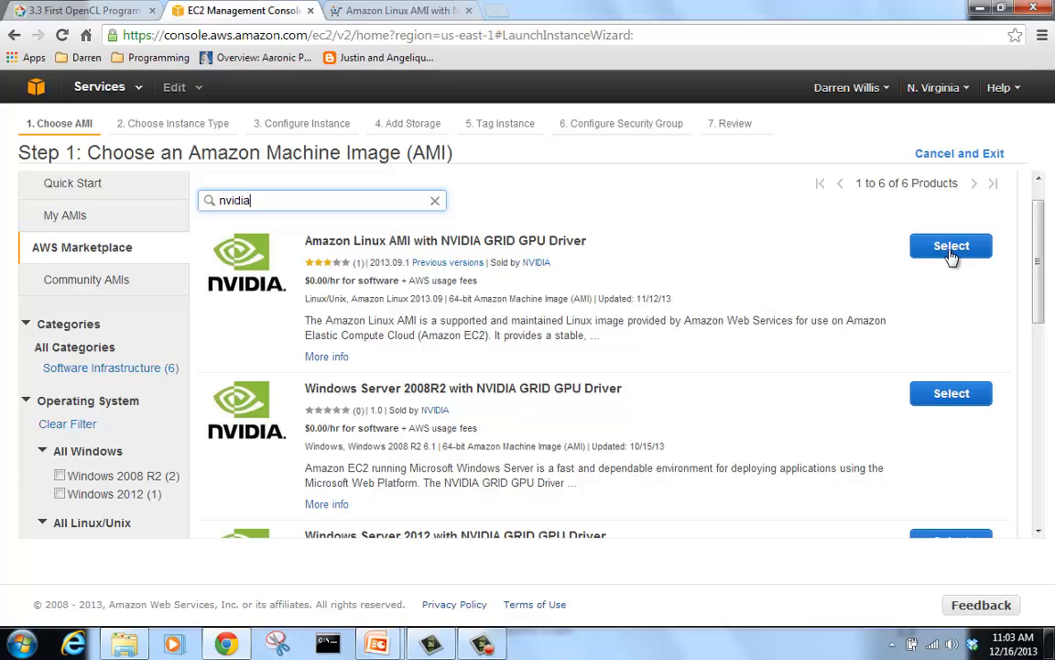
Select the Amazon Linux AMI with NVIDIA GRID GPU Driver, landing on g2.2xlarge
click(951, 245)
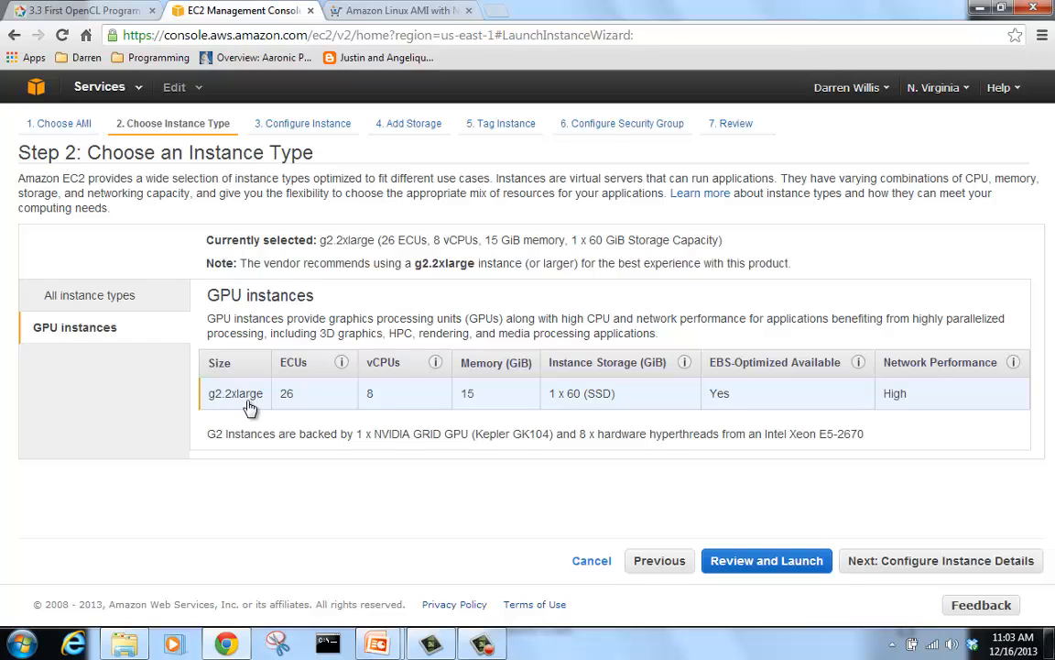
mouse_move(242, 400)
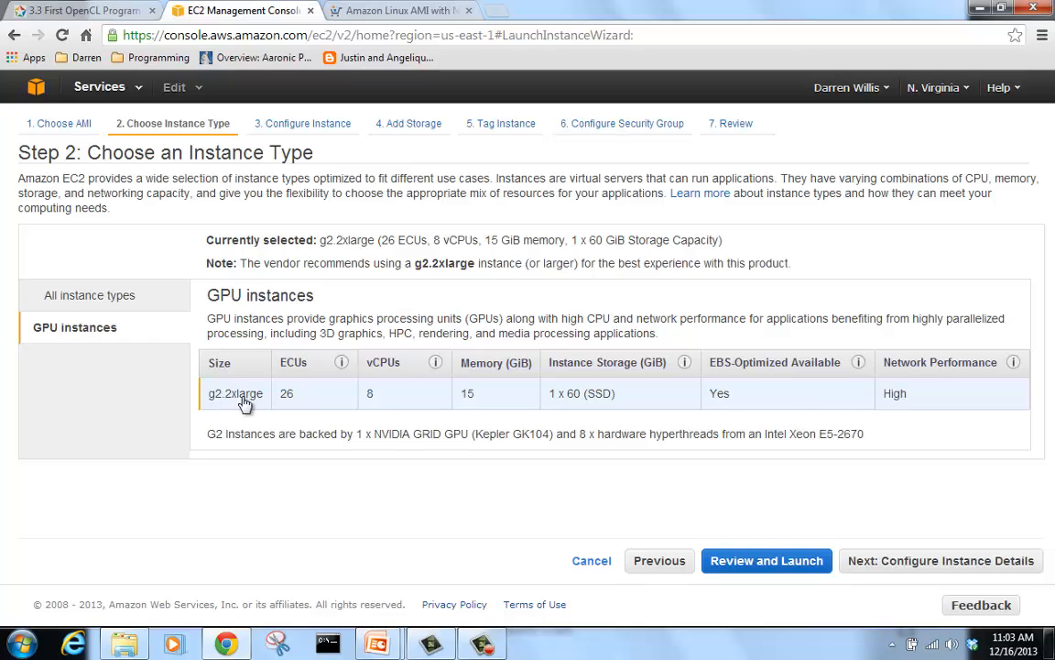
mouse_move(241, 411)
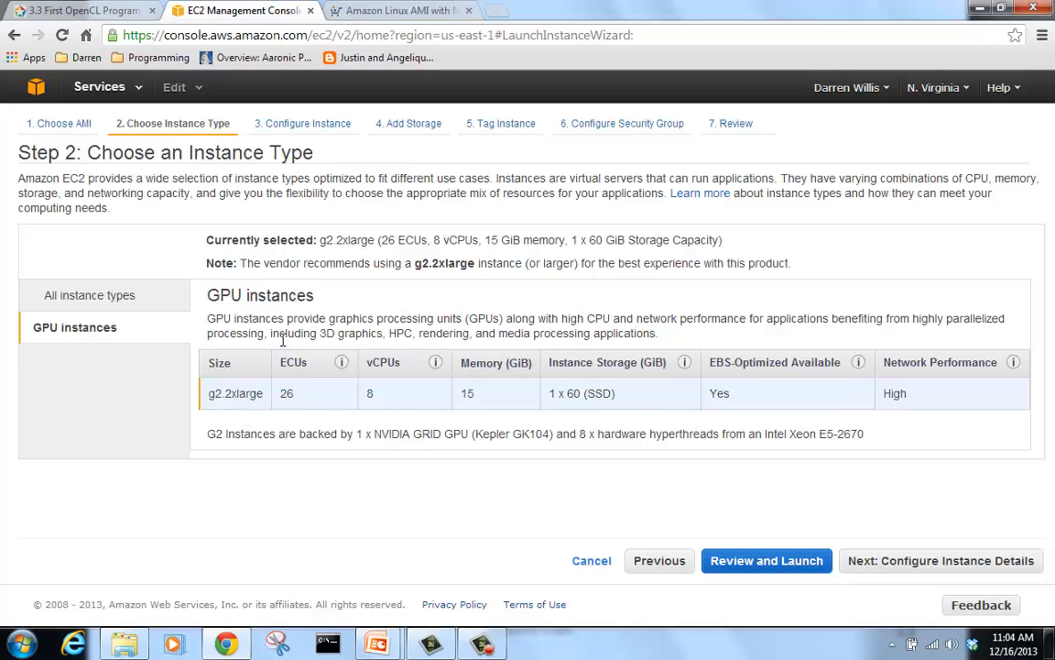
mouse_move(356, 227)
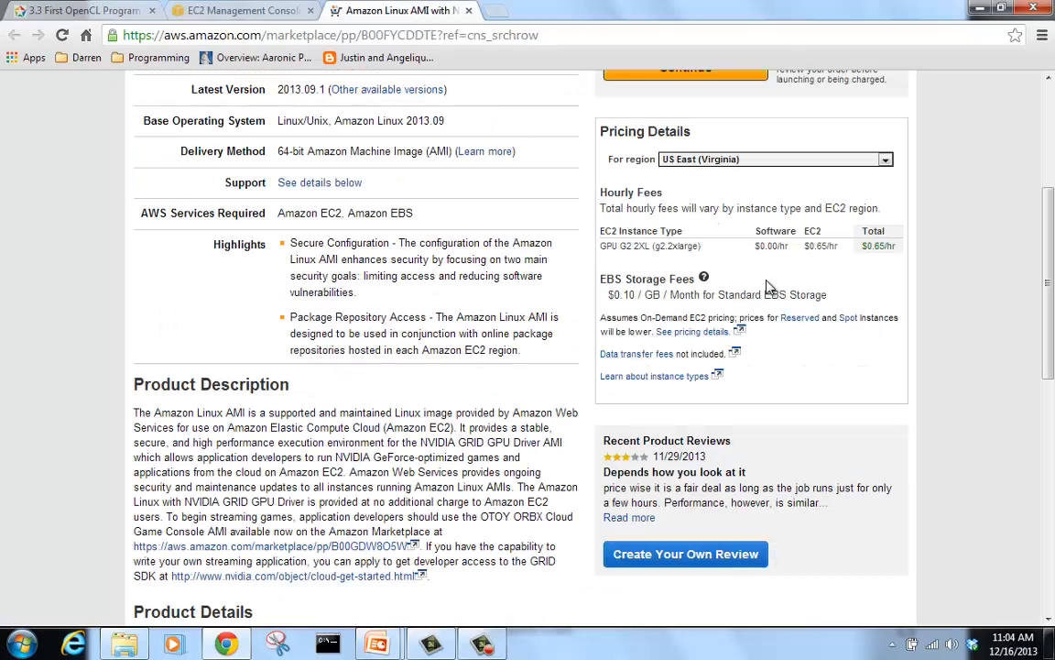
mouse_move(925, 259)
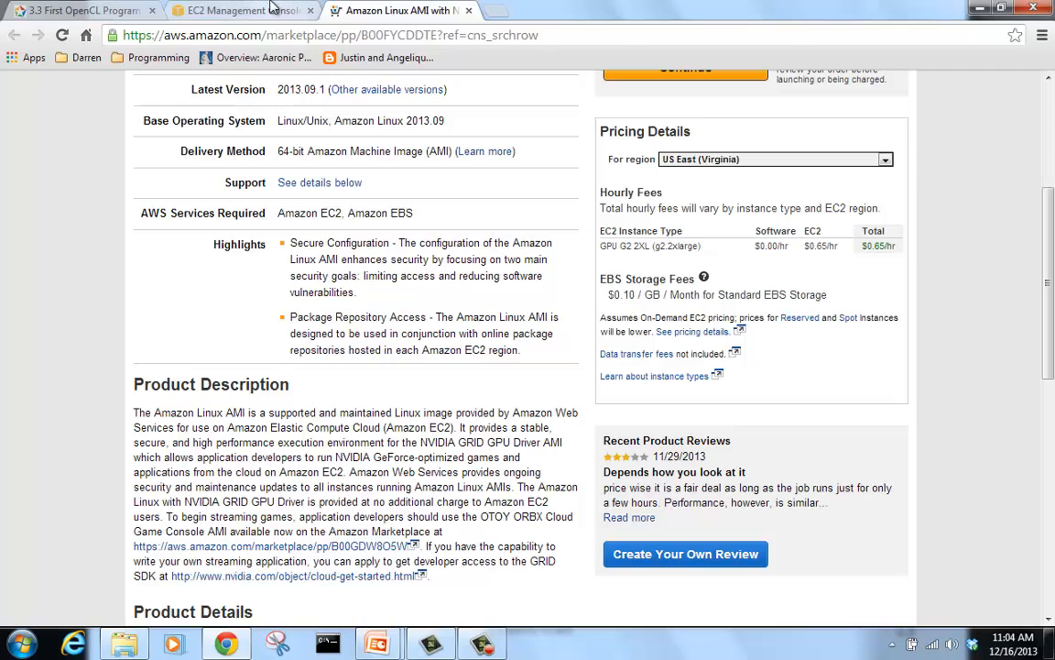
Note the g2.2xlarge price of $0.65/hour, then return to the launch wizard tab
click(229, 10)
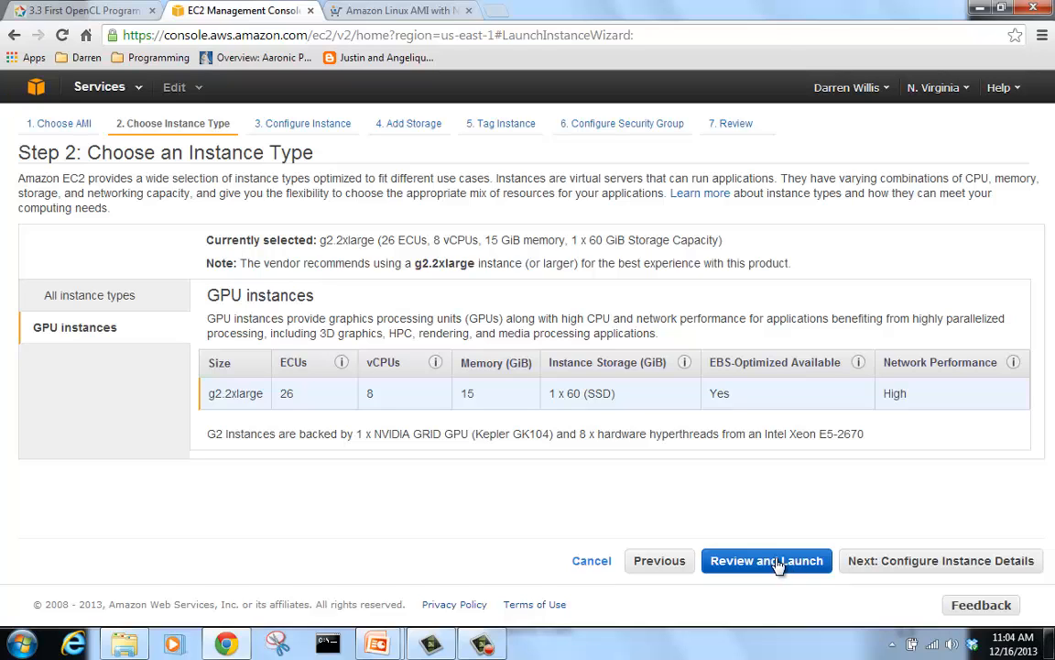
mouse_move(773, 566)
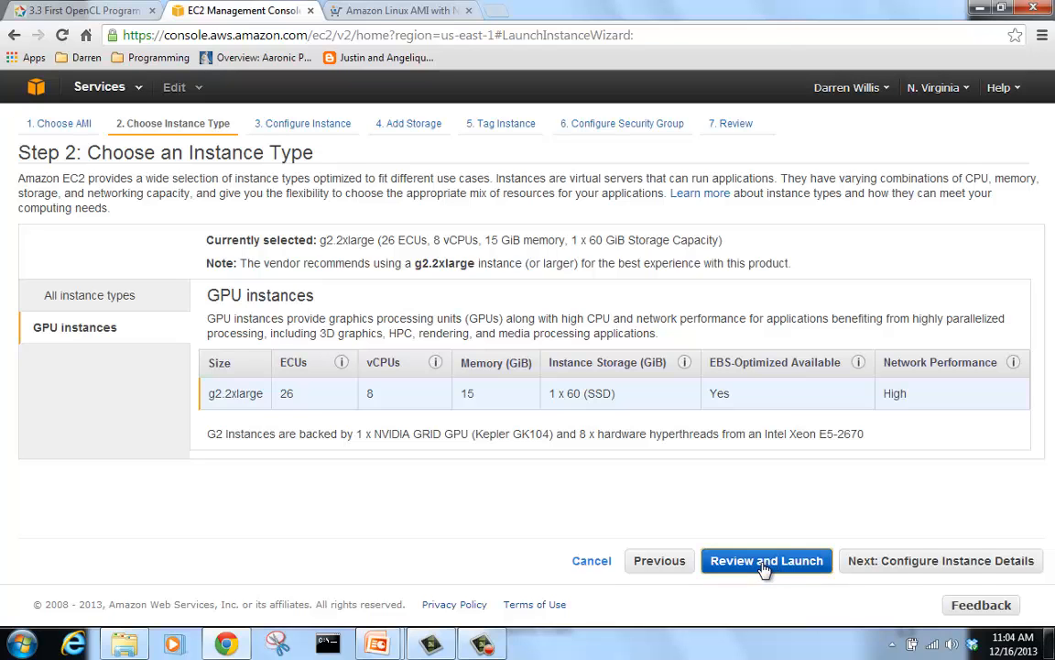
Jump to the launch review and scroll to the SSH/HTTP security group section
click(767, 561)
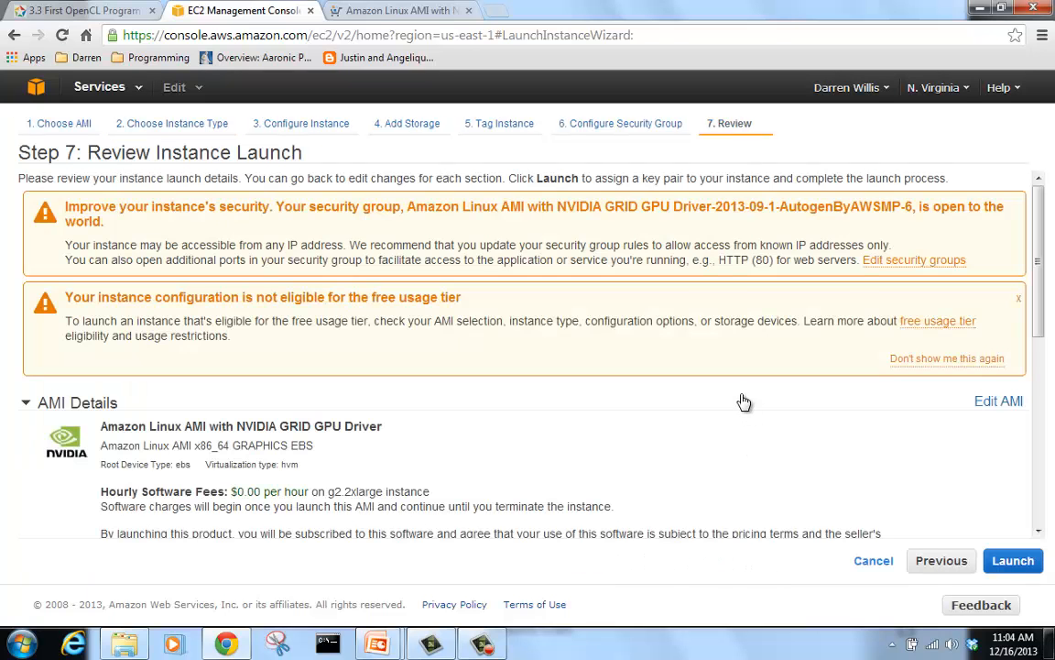
scroll(down, 3)
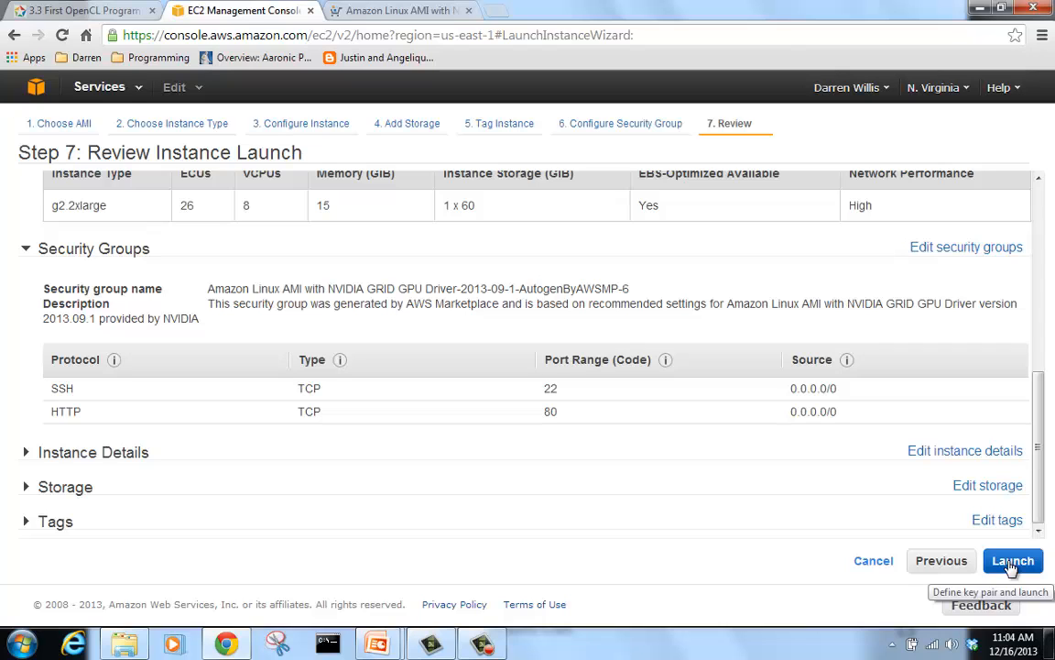
mouse_move(667, 373)
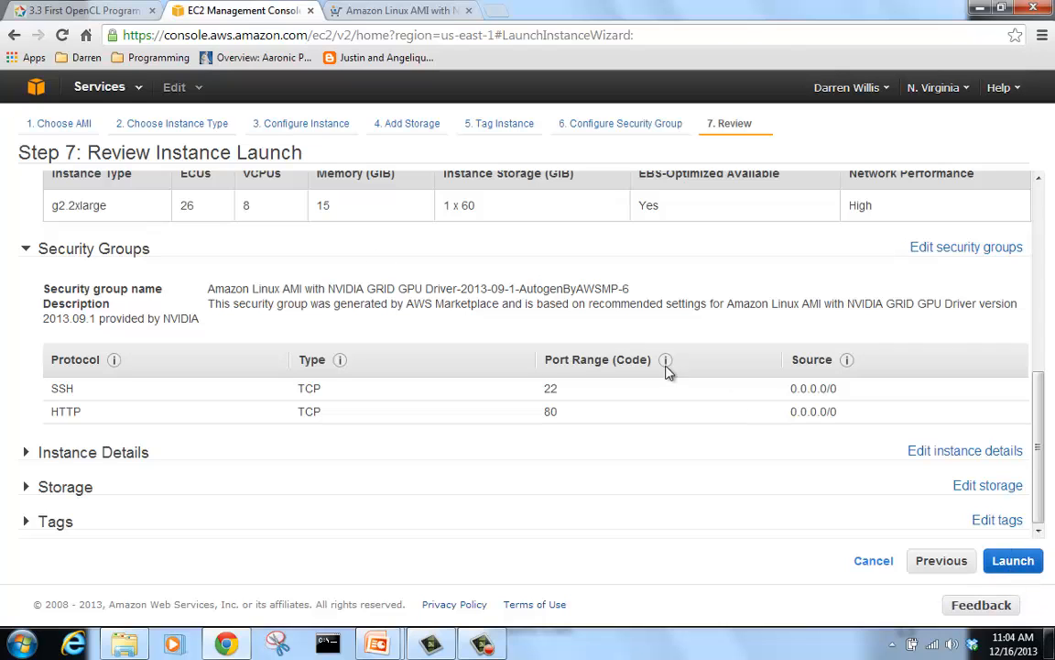
Go from Console Home to EC2 and select the running g2.2xlarge instance
click(38, 94)
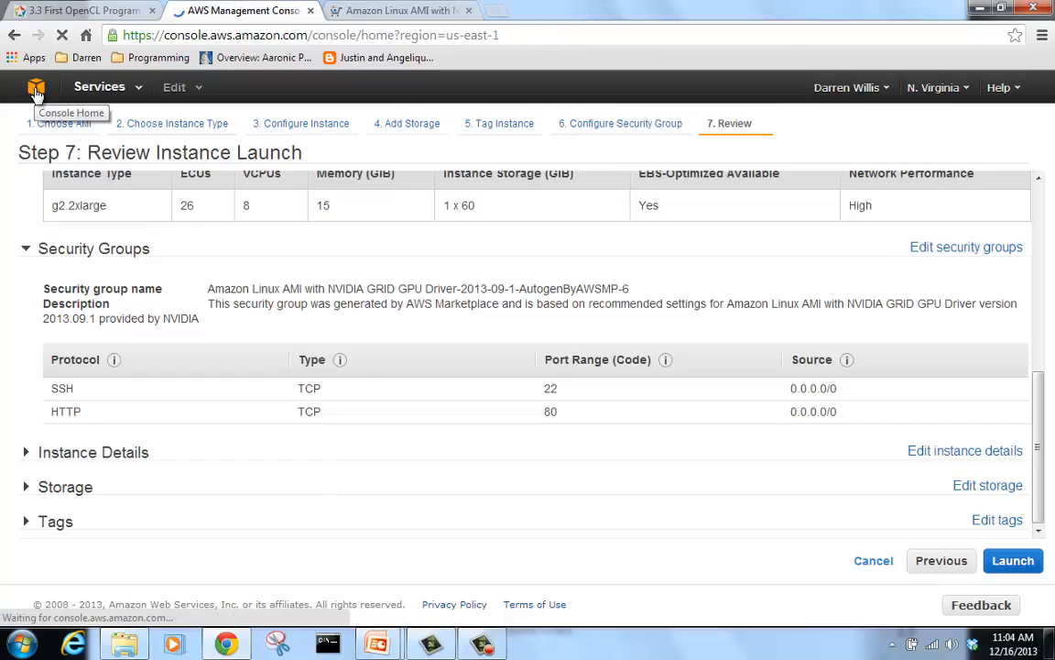
click(38, 86)
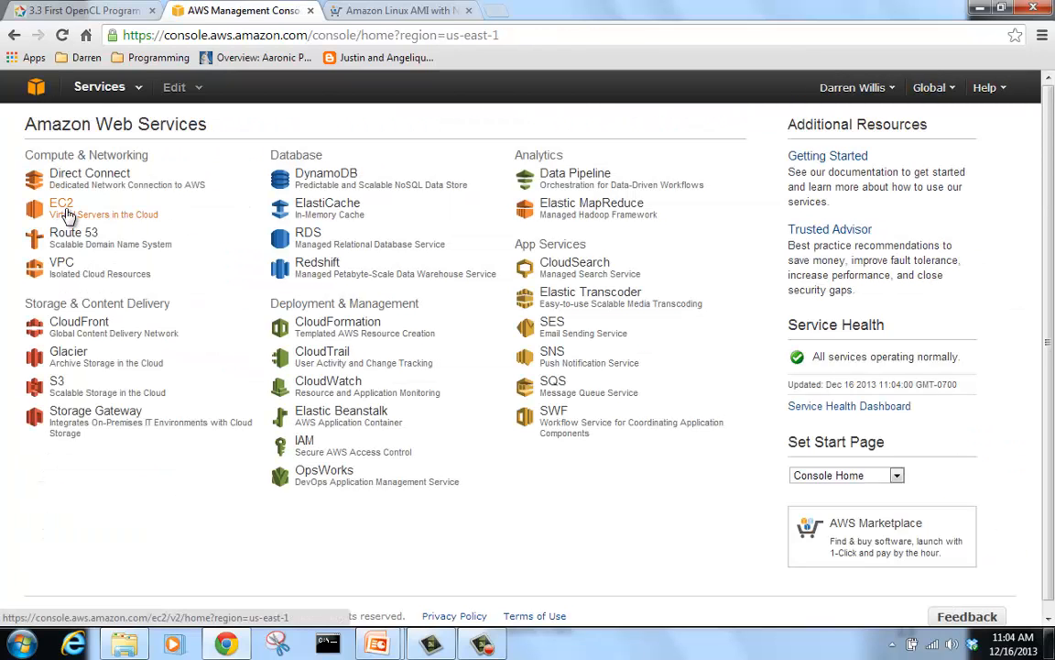
click(61, 202)
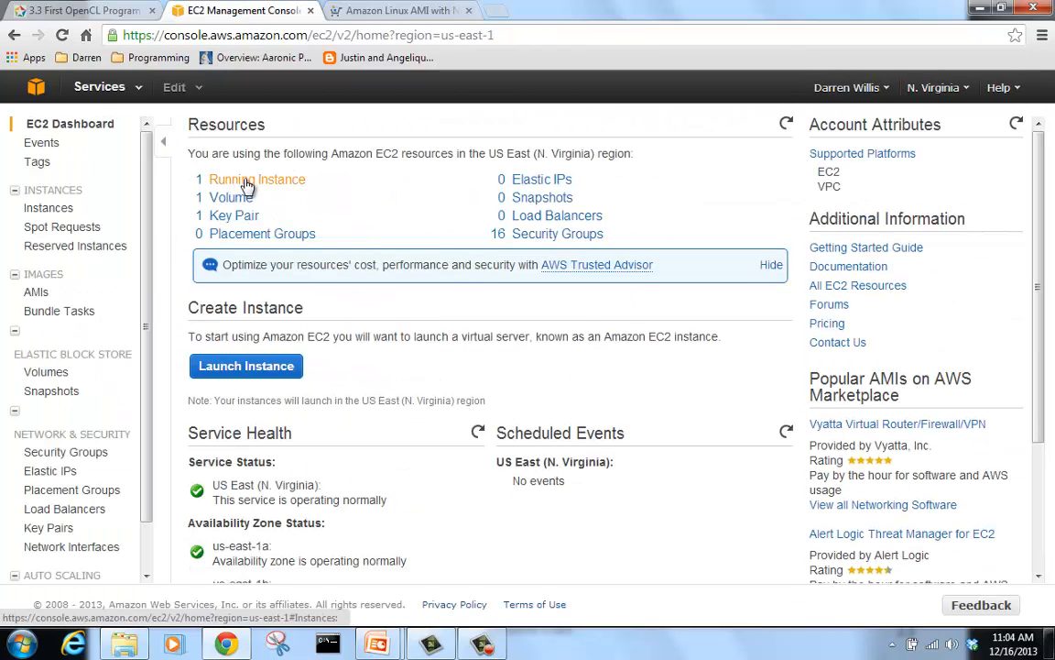
click(257, 179)
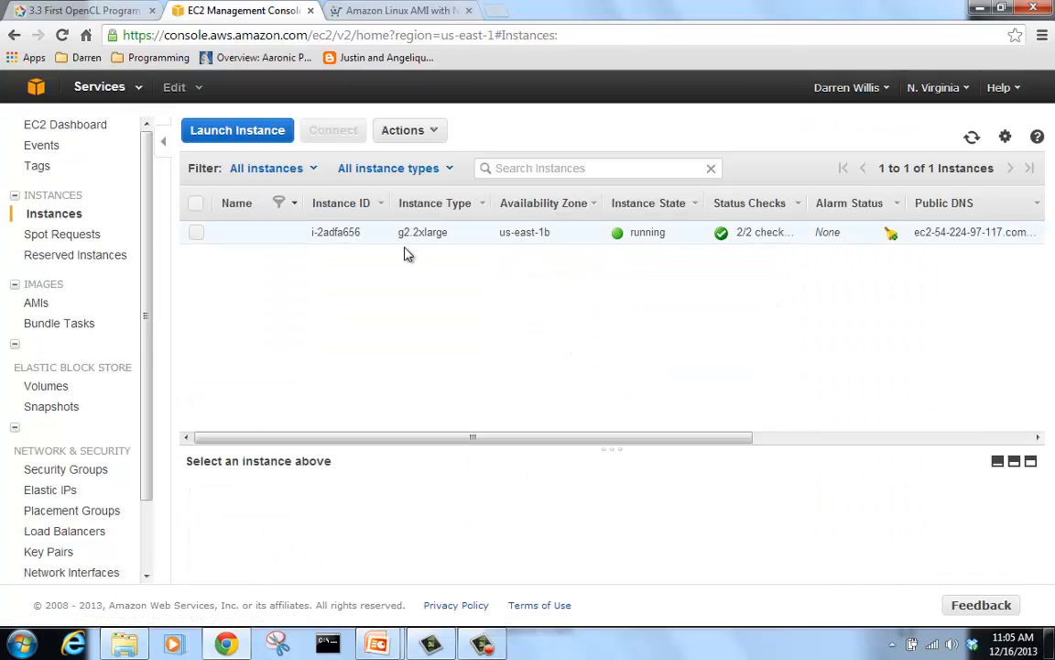
mouse_move(440, 228)
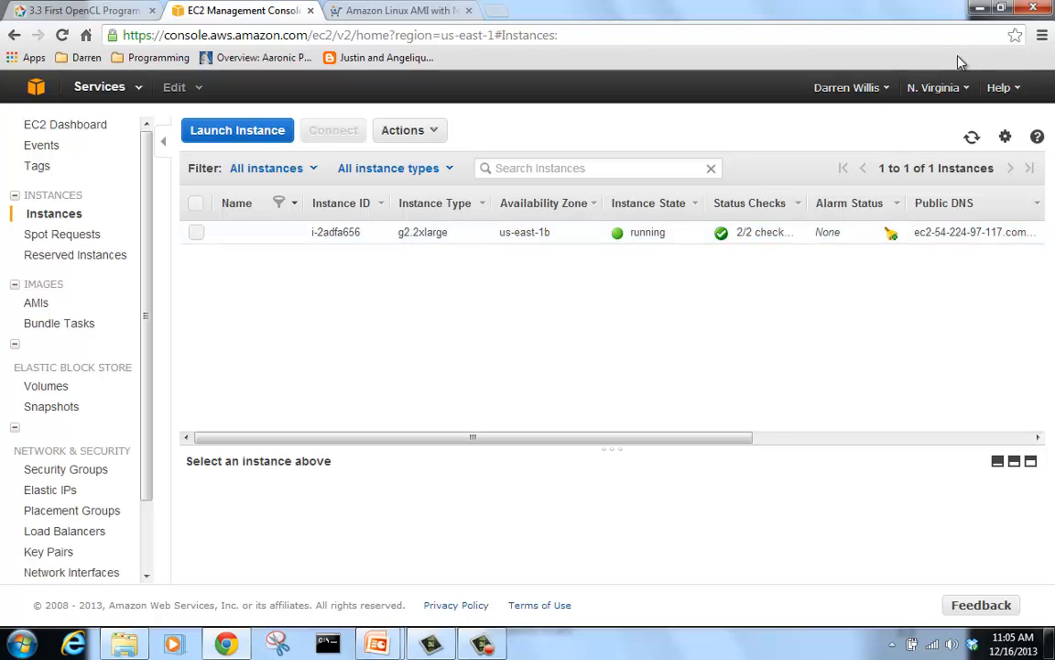
mouse_move(875, 480)
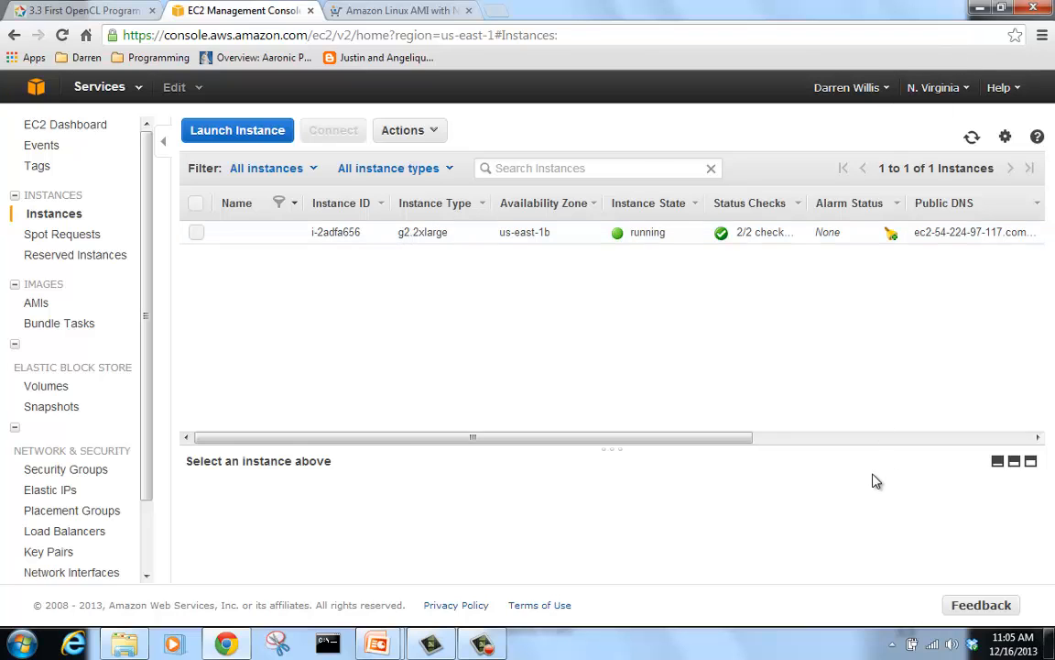
mouse_move(922, 514)
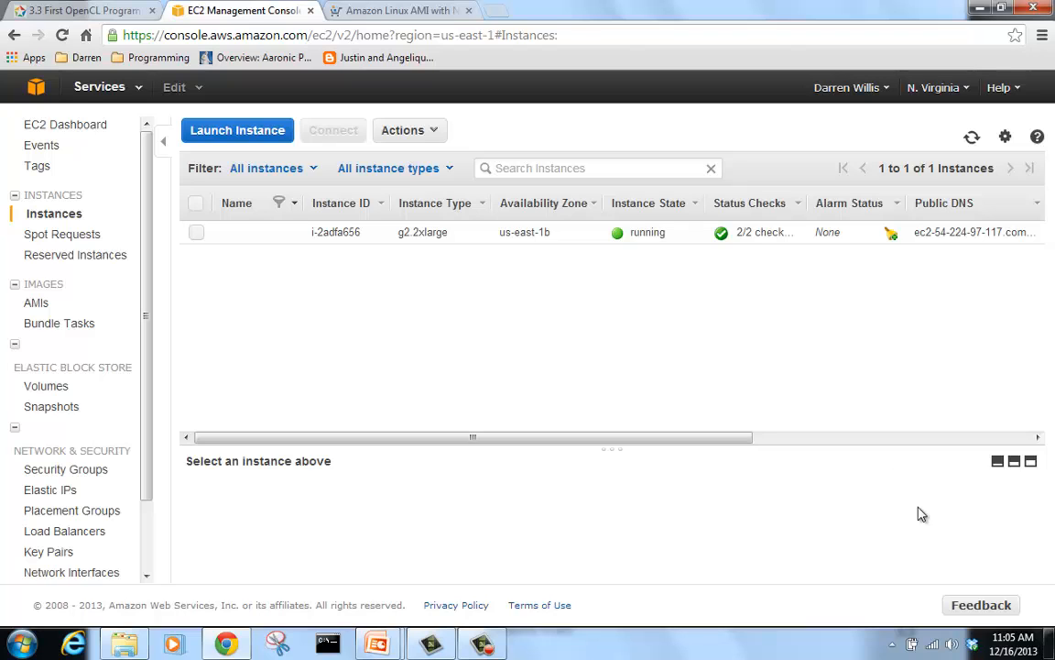
mouse_move(1001, 504)
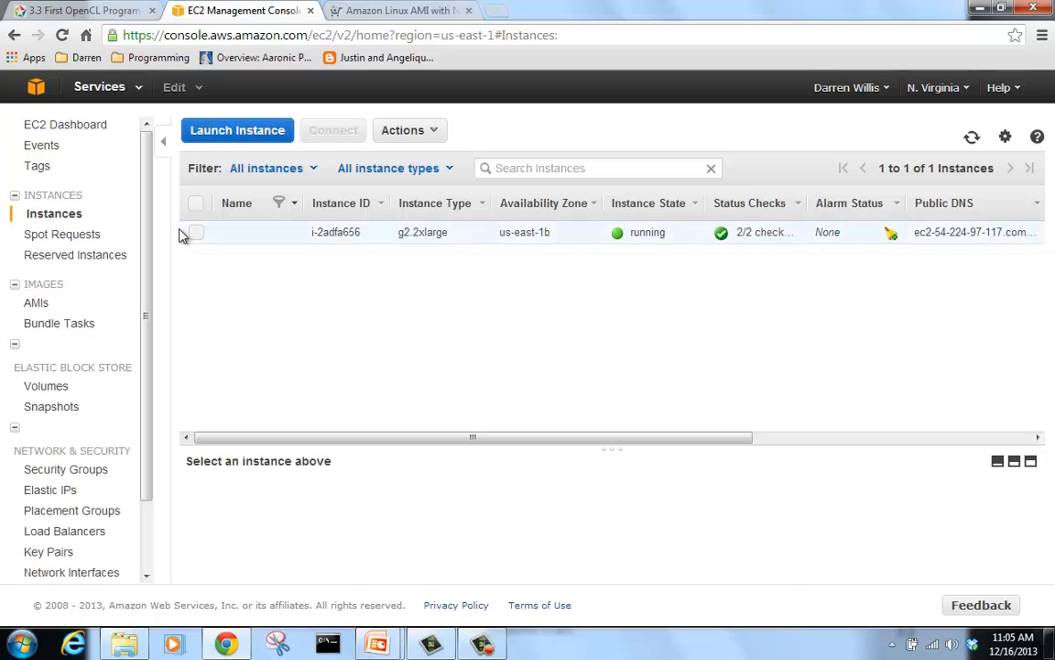
click(195, 232)
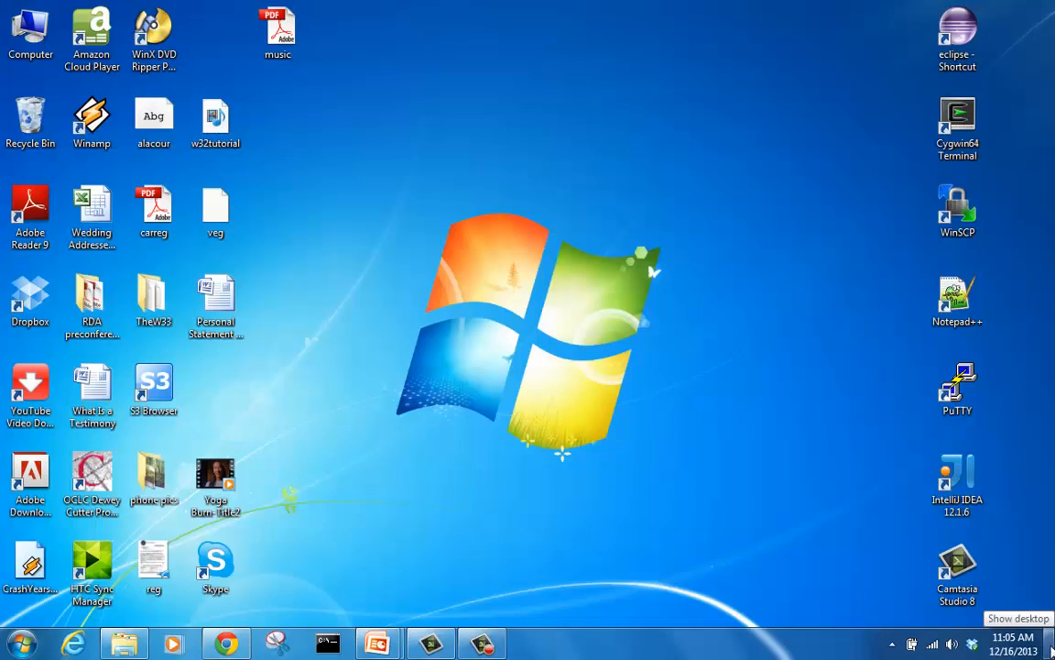
Open two Cygwin terminals and list the home directory files with ls
click(958, 120)
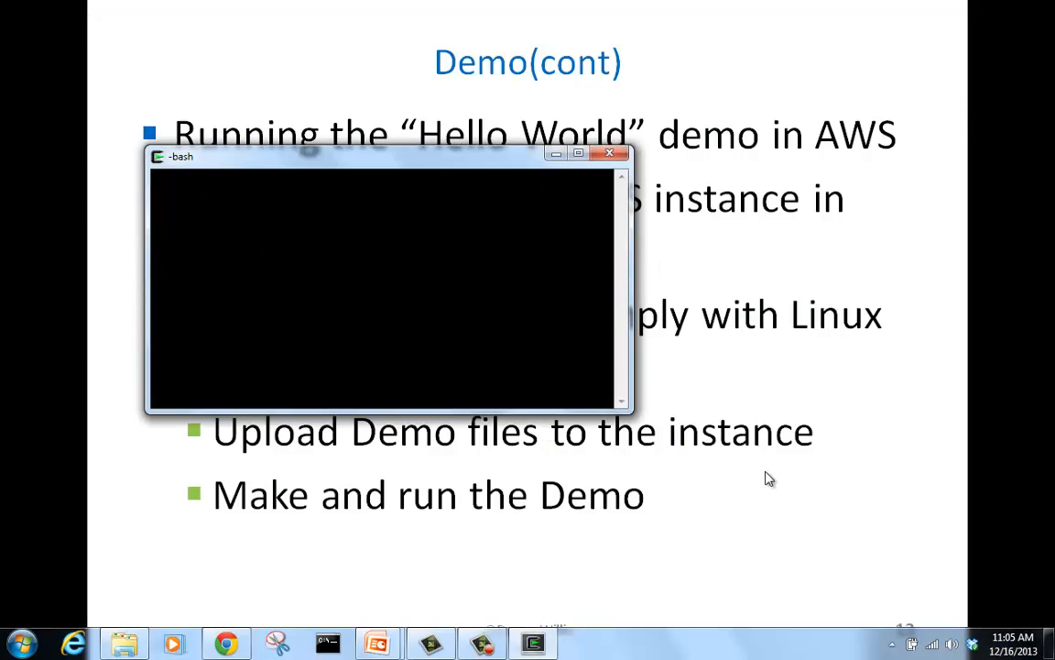
click(1051, 638)
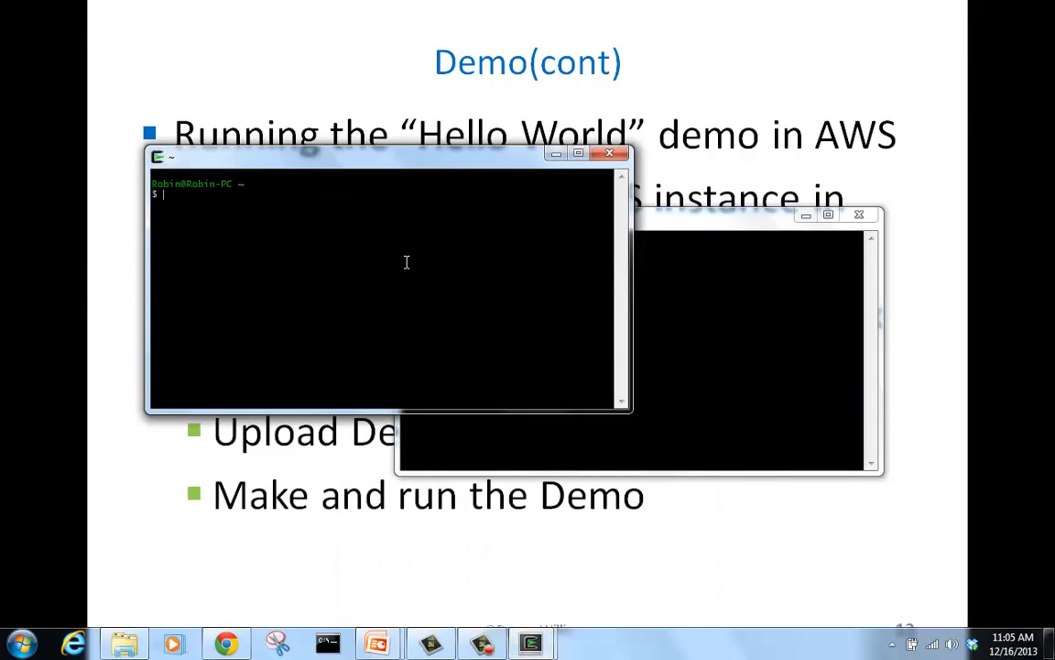
key(Return)
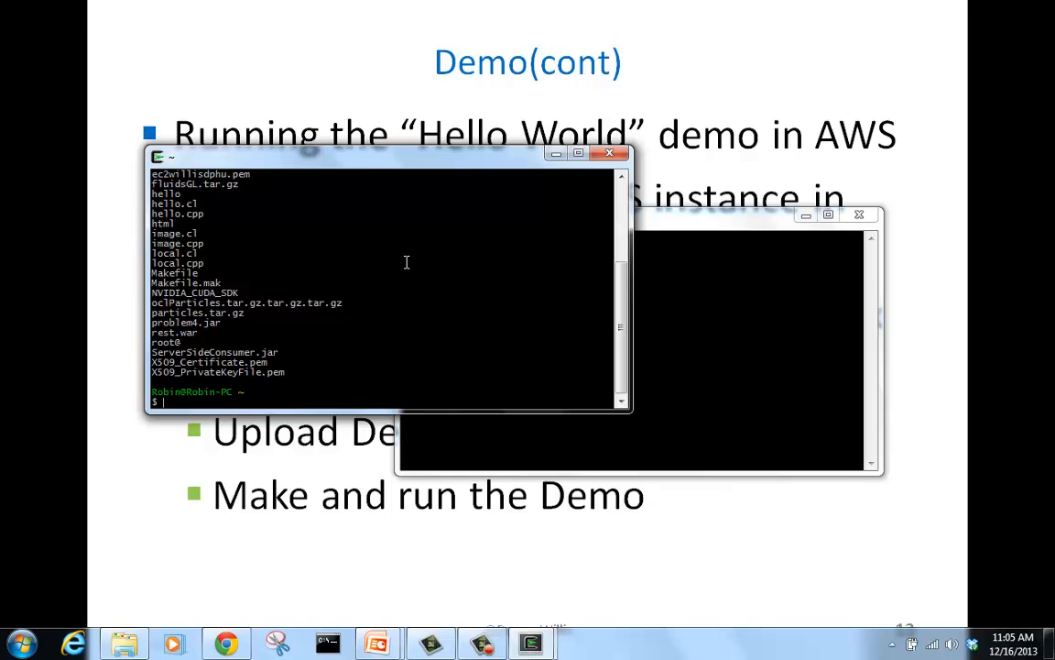
SSH in as ec2-user with ec2willisdphu.pem to the pasted public DNS, answering yes
text(ssh --)
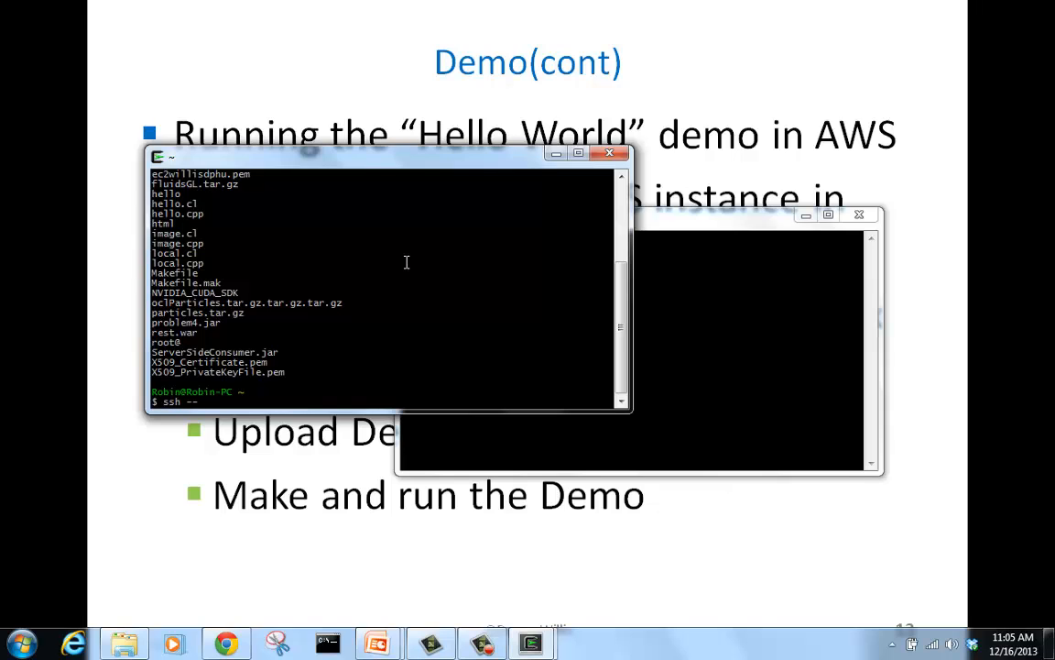
text(i)
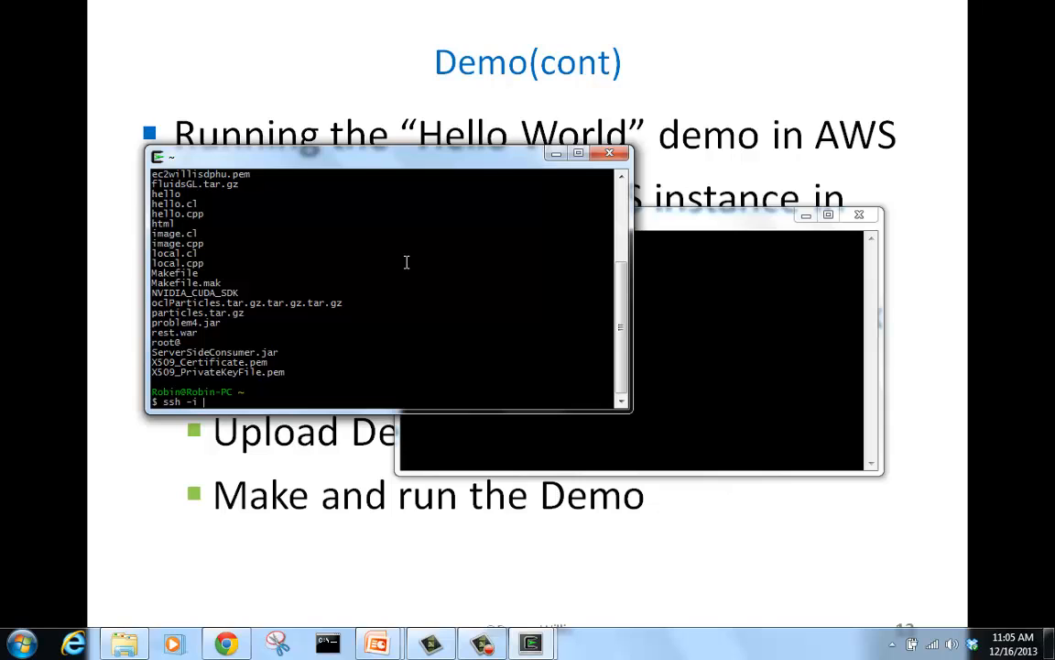
text(ec2willii)
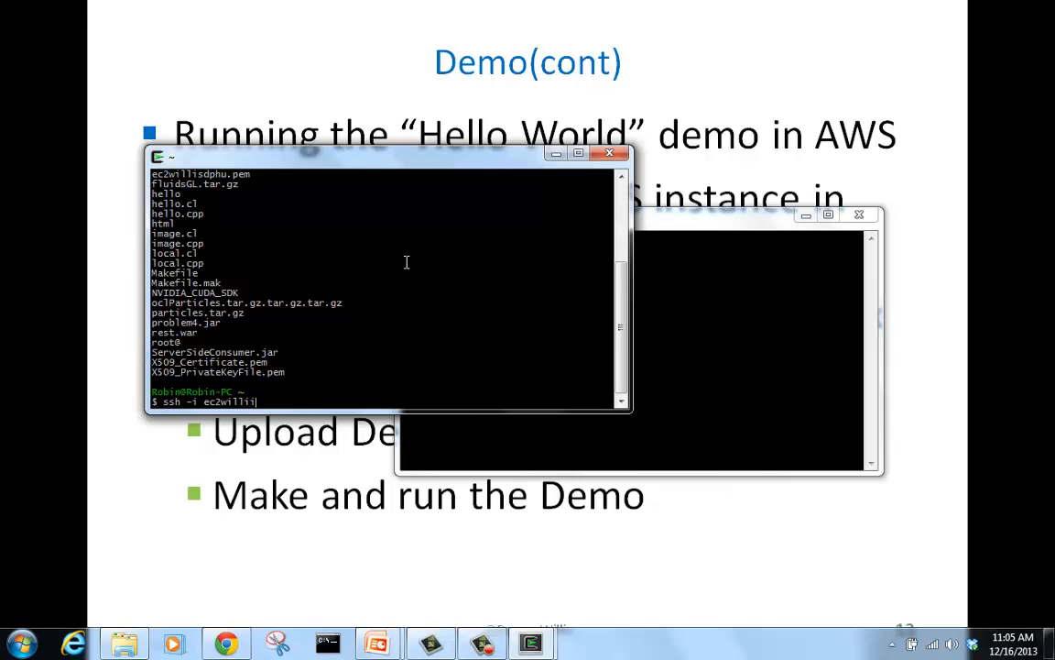
text(sdphu.pem)
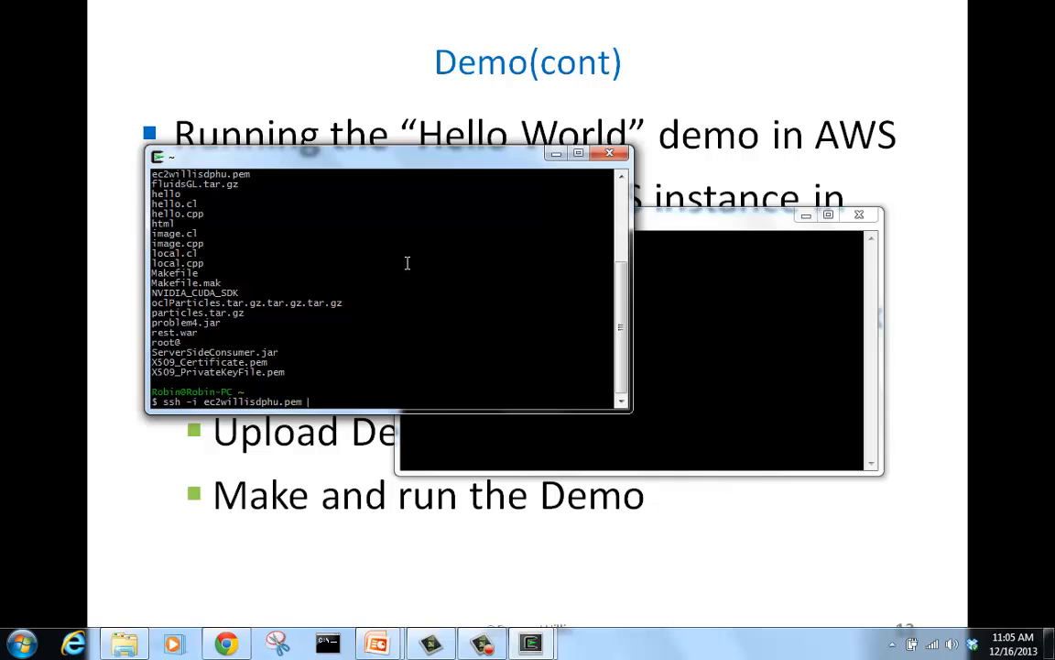
text(ec2-user@)
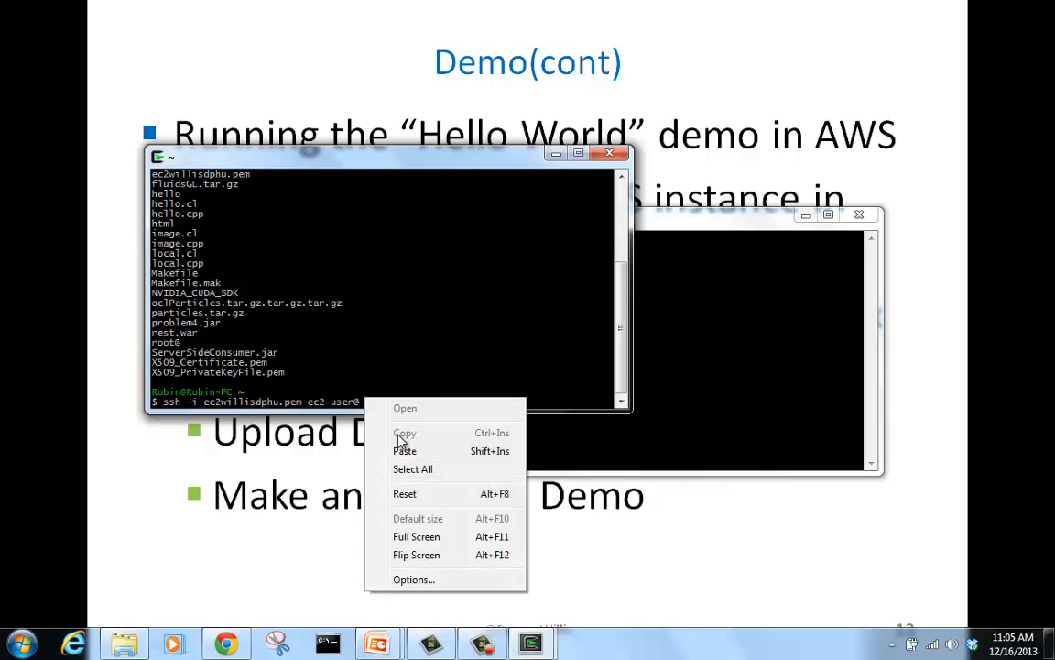
click(404, 450)
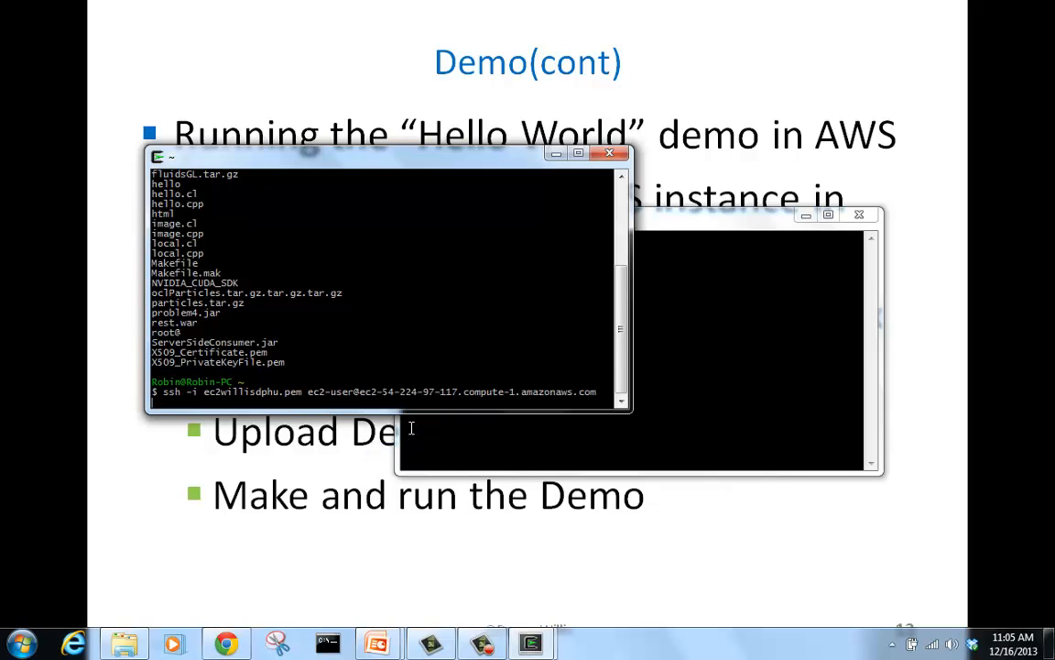
text(yes)
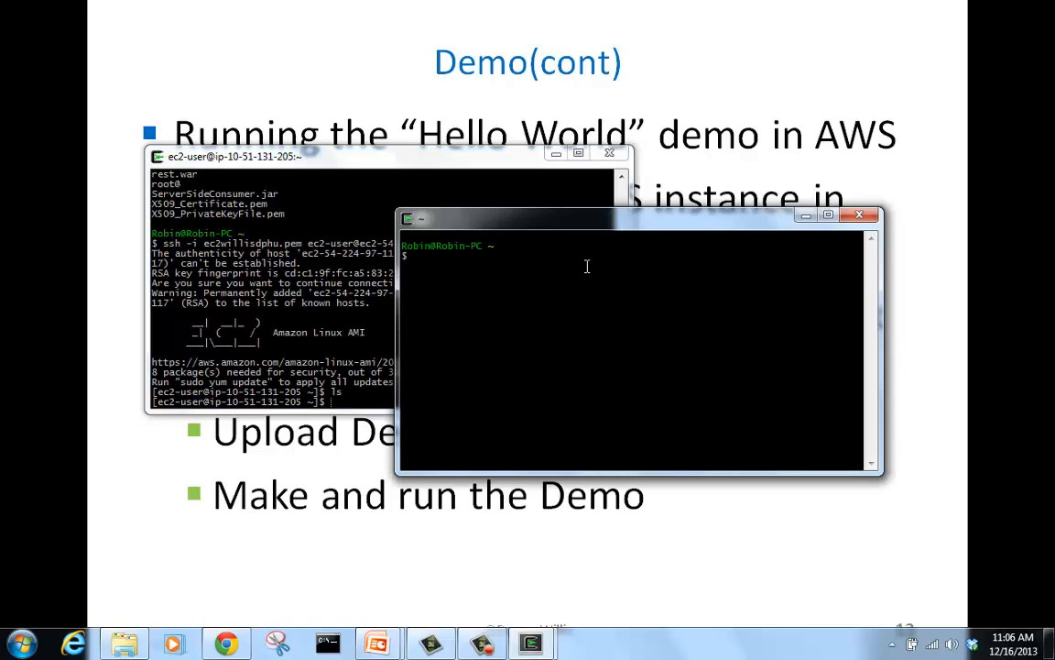
Begin typing an scp command using ec2willisdphu.pem for hello.cl and hello.cpp
text(scp)
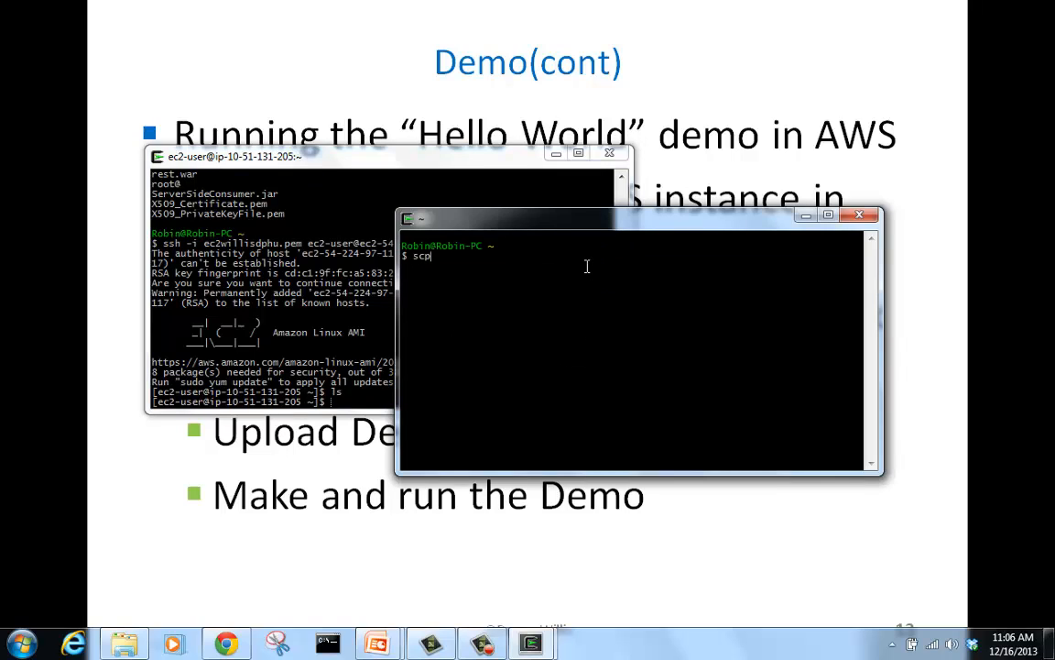
text(-i e)
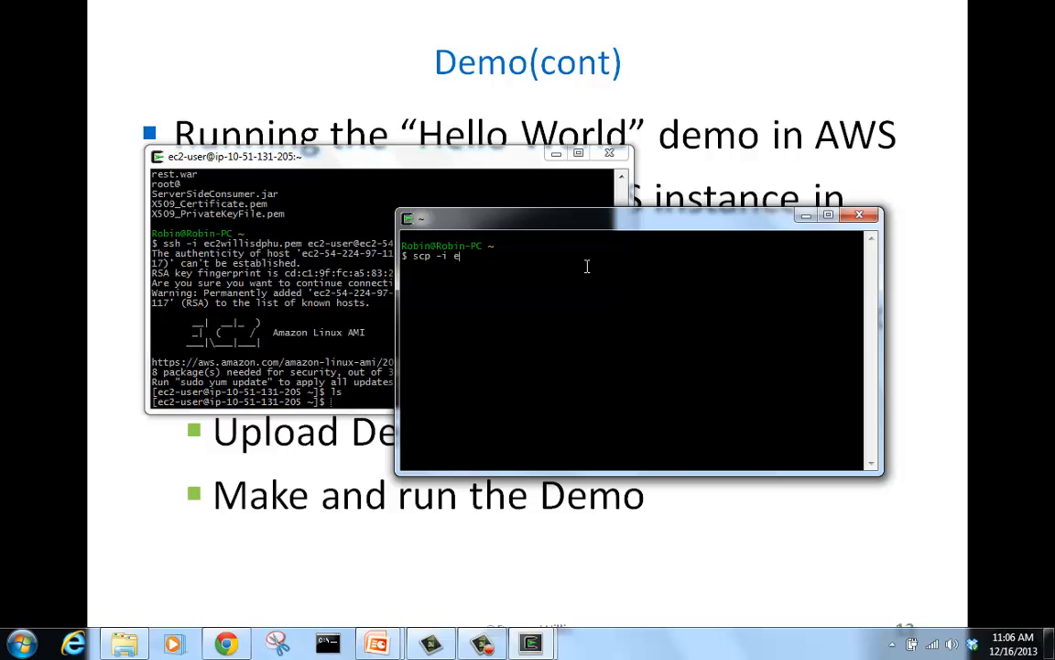
text(c2willisp)
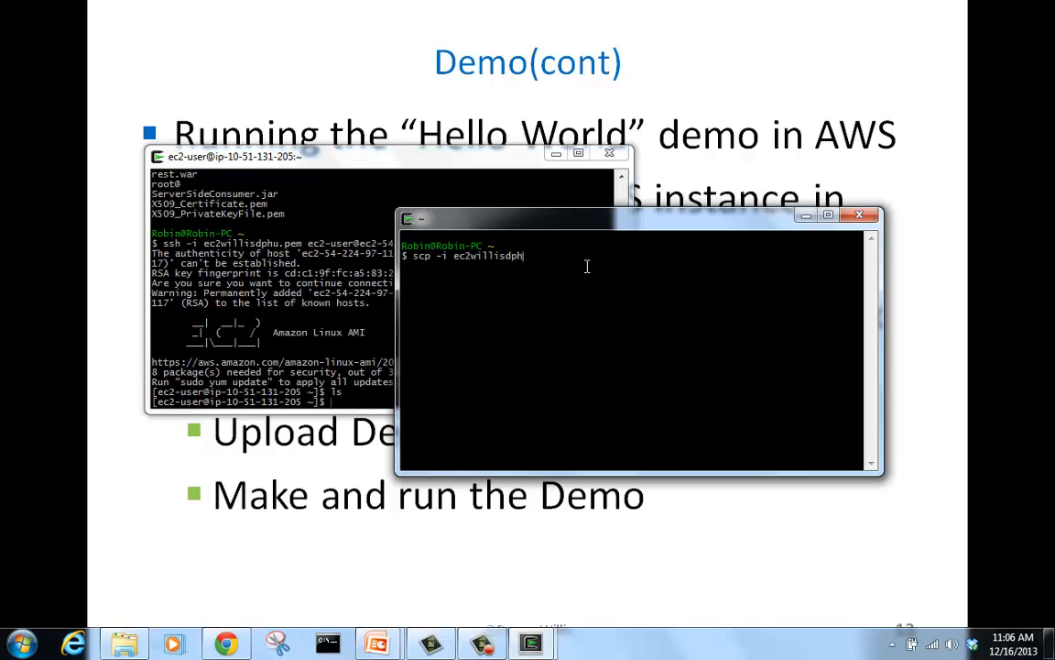
text(u.pem h)
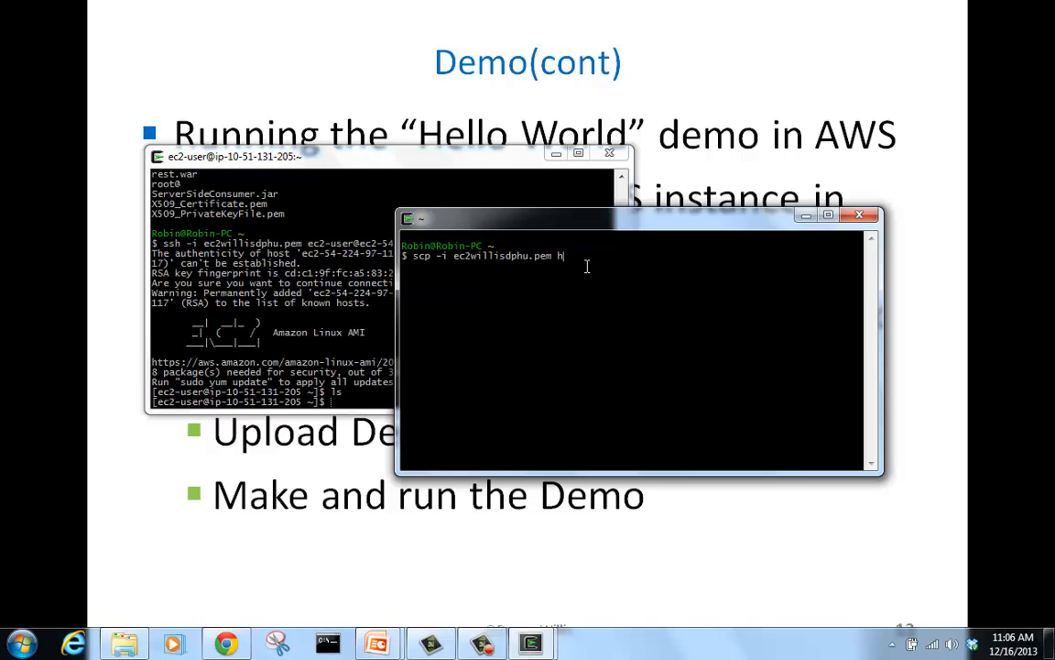
text(ello)
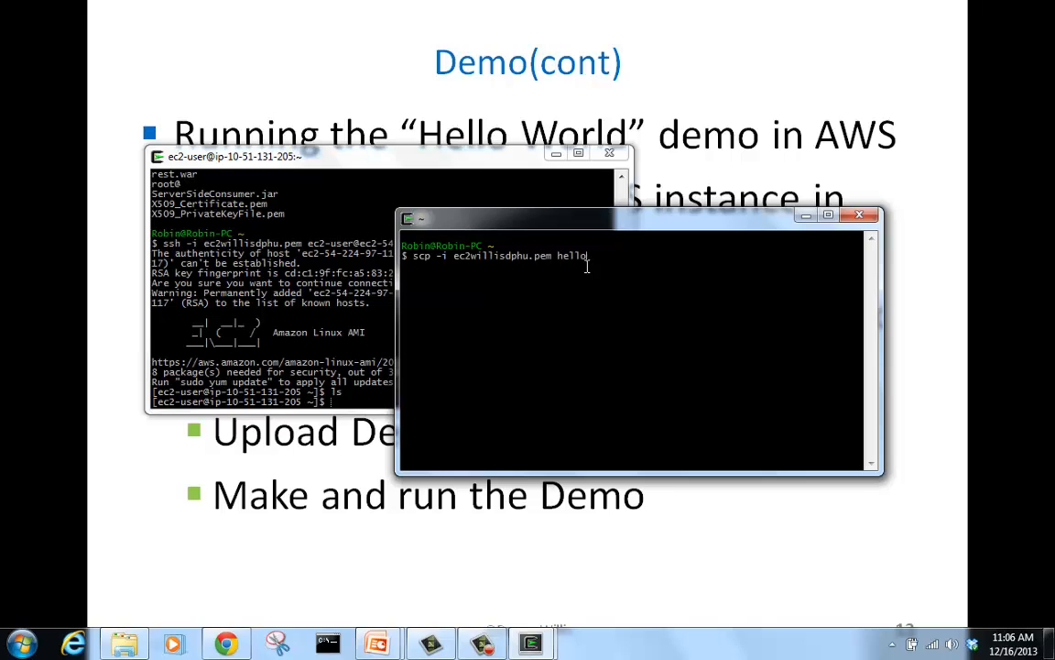
text(.c1 hello)
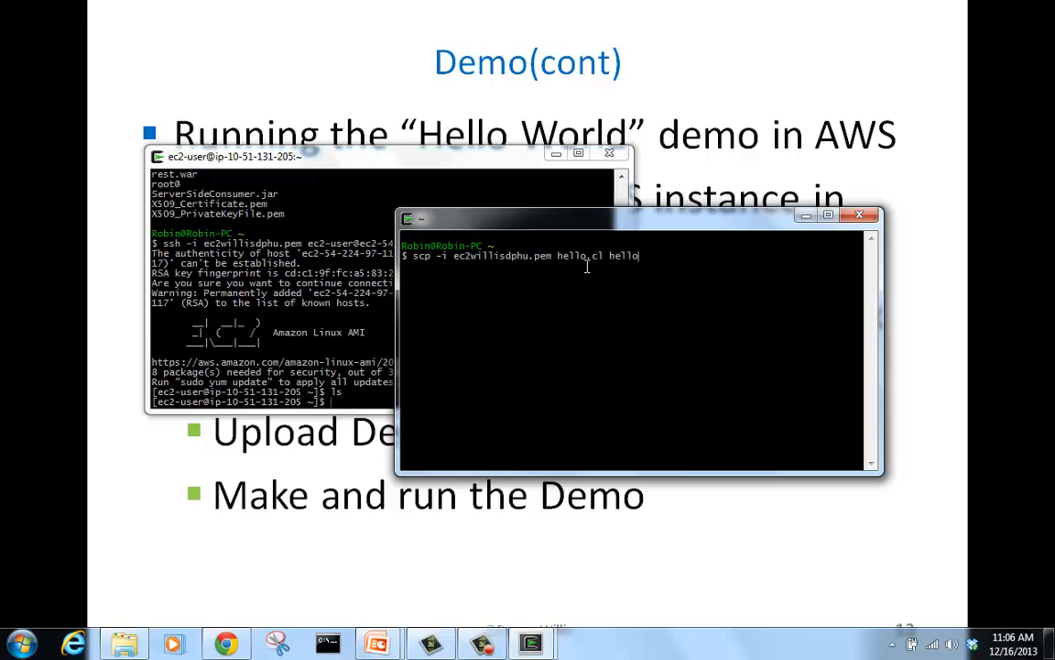
text(.cpp M)
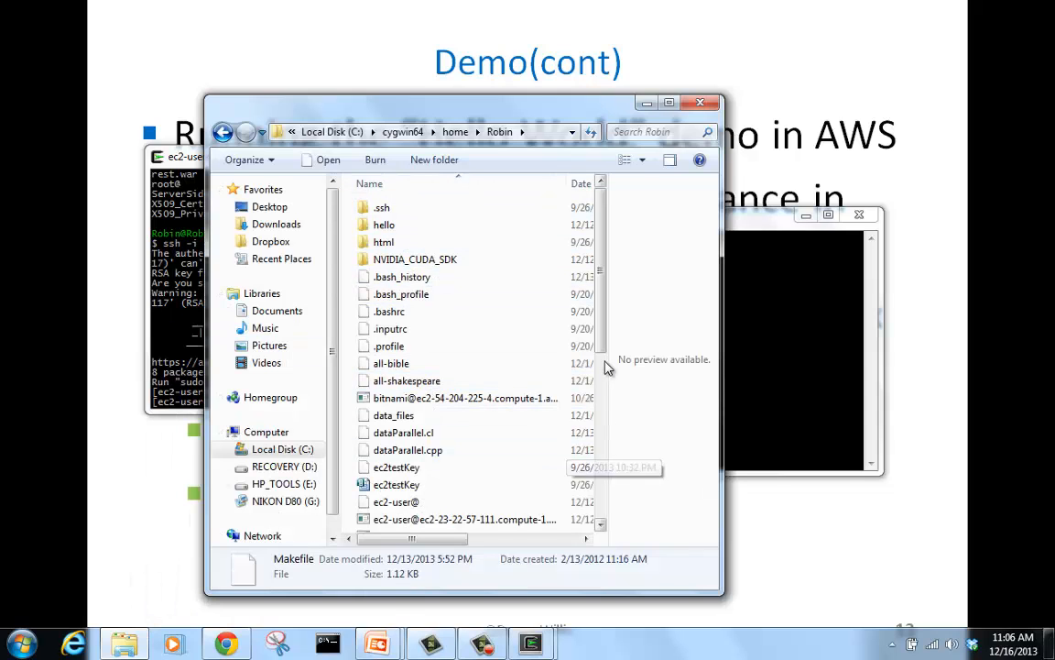
Open the Makefile from the cygwin64 home folder in Notepad++
scroll(down, 3)
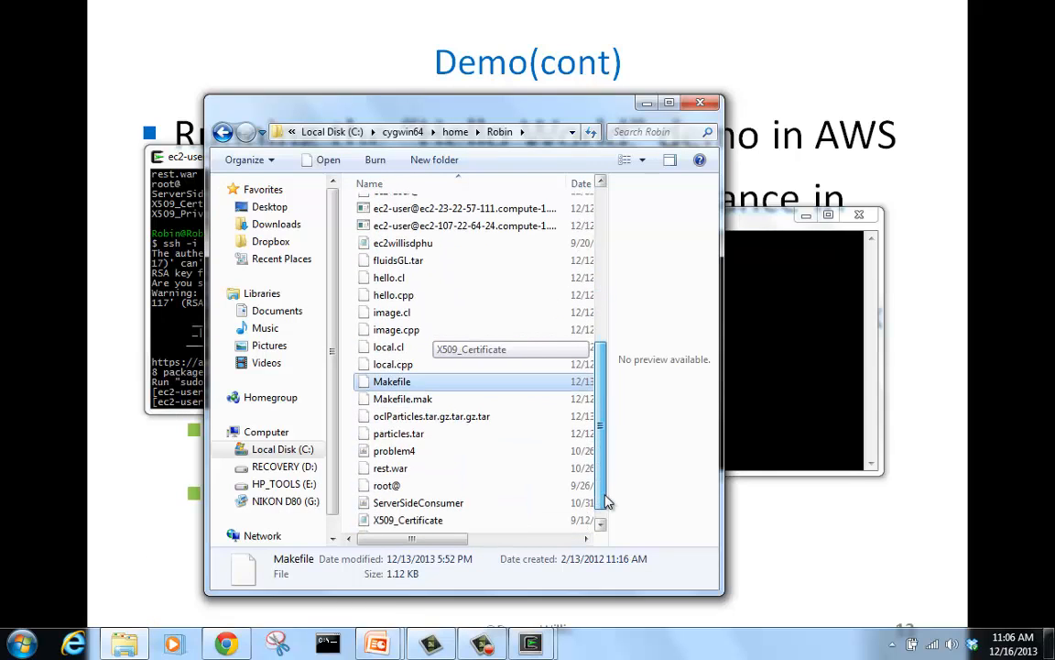
right_click(390, 381)
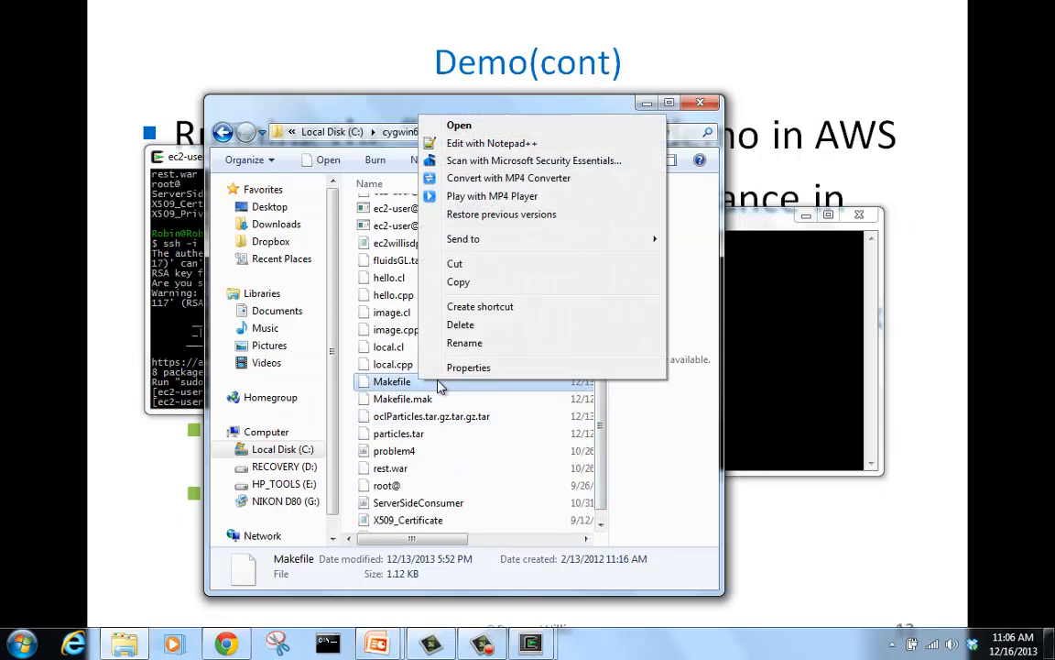
click(492, 143)
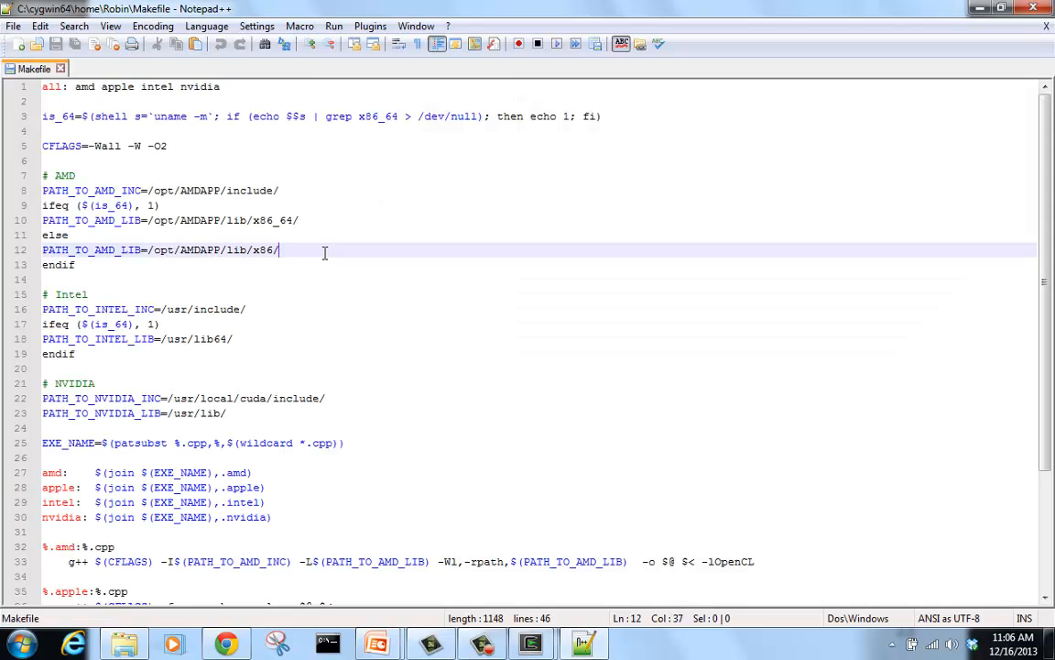
mouse_move(306, 404)
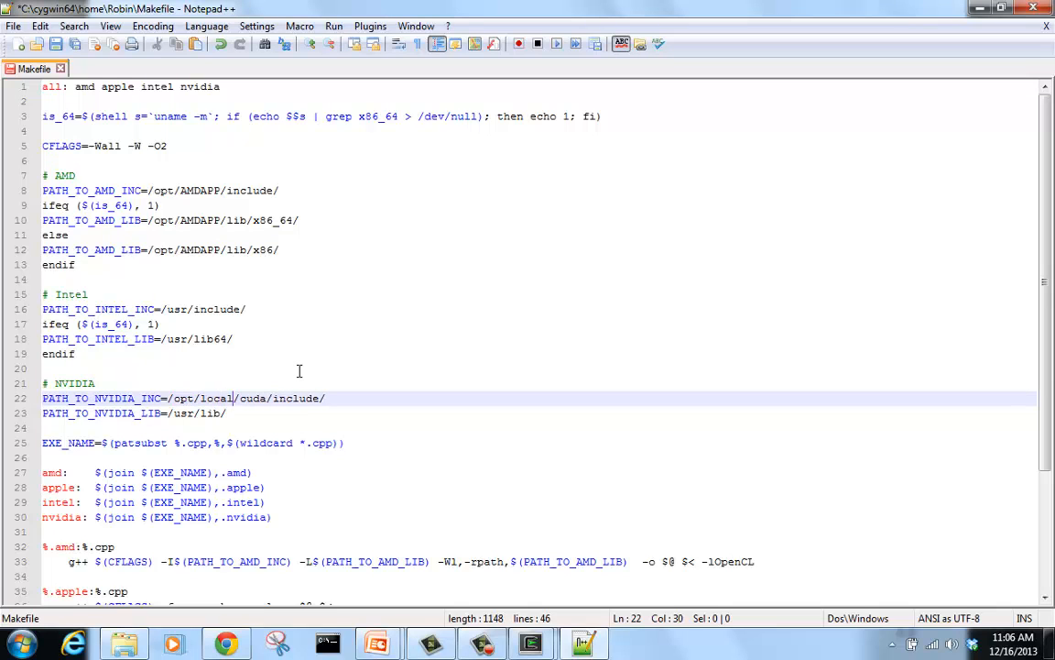
Set line 22 to PATH_TO_NVIDIA_INC=/opt/nvidia/cuda/include/ and save the Makefile in place
text(nvidi)
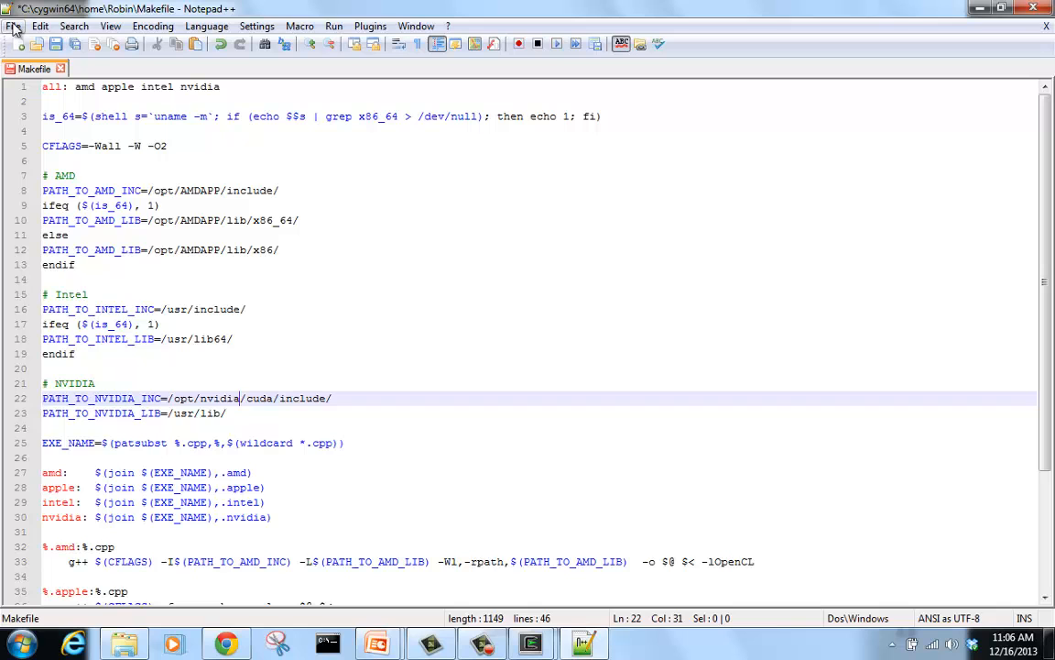
click(14, 26)
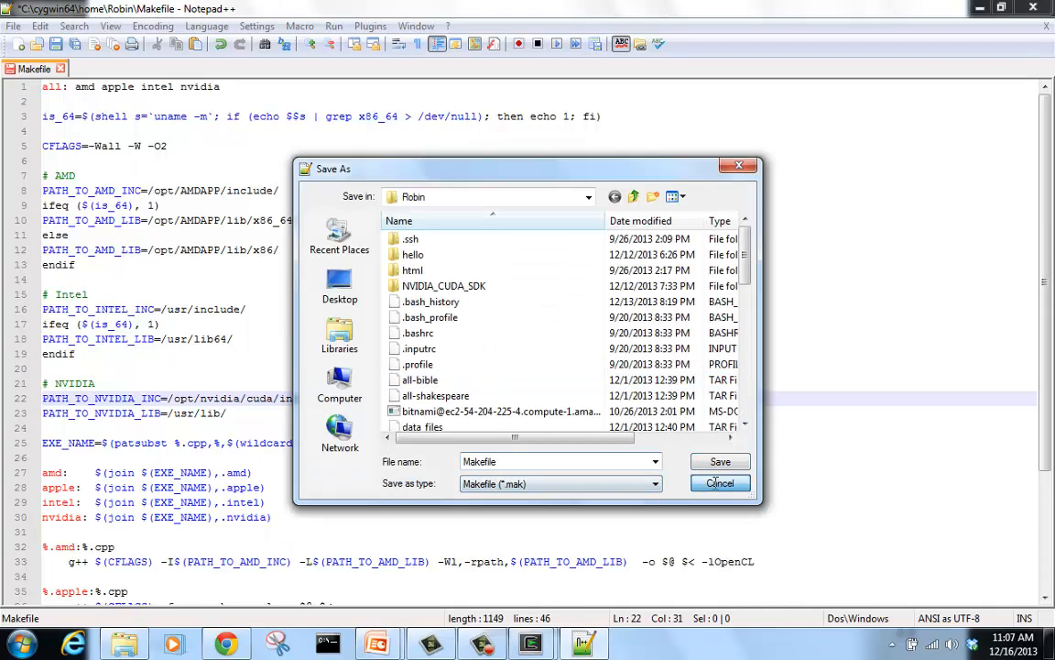
click(13, 25)
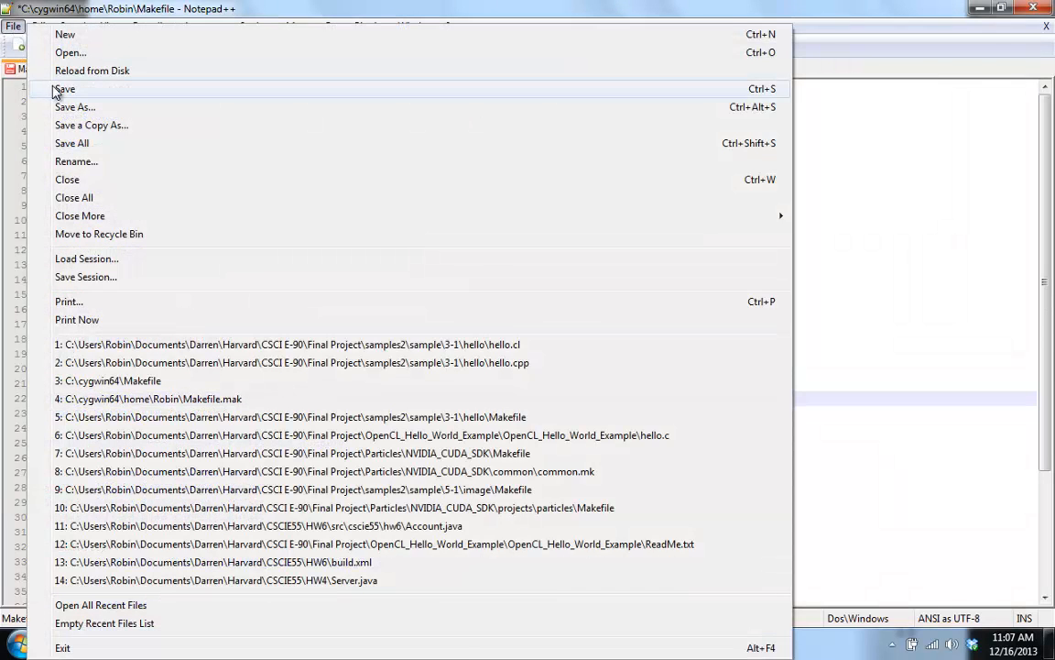
click(64, 88)
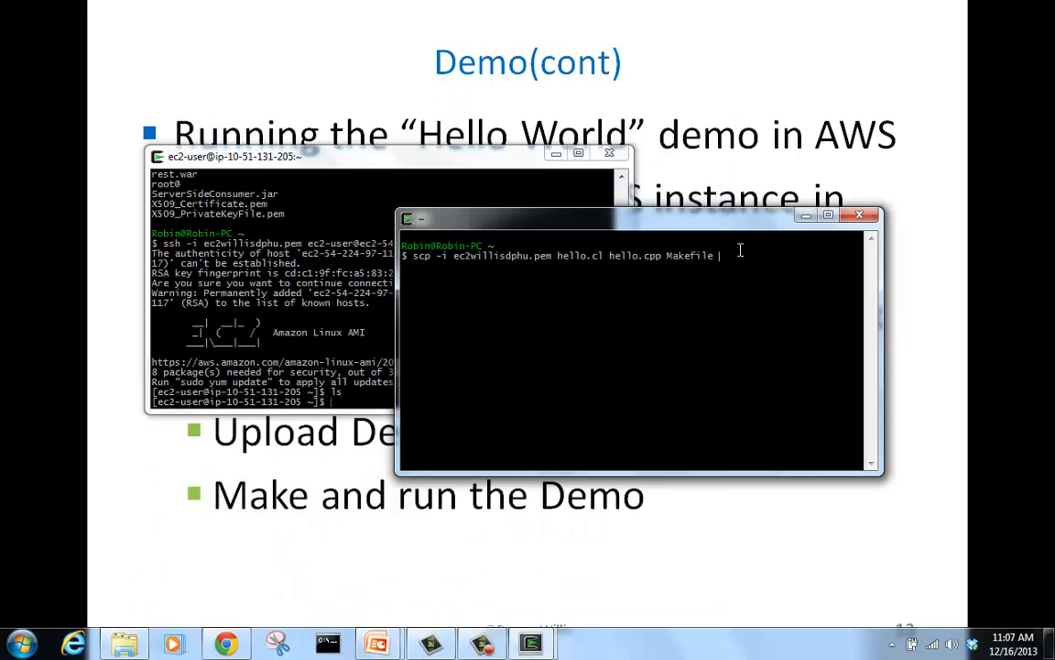
text(ec2-user)
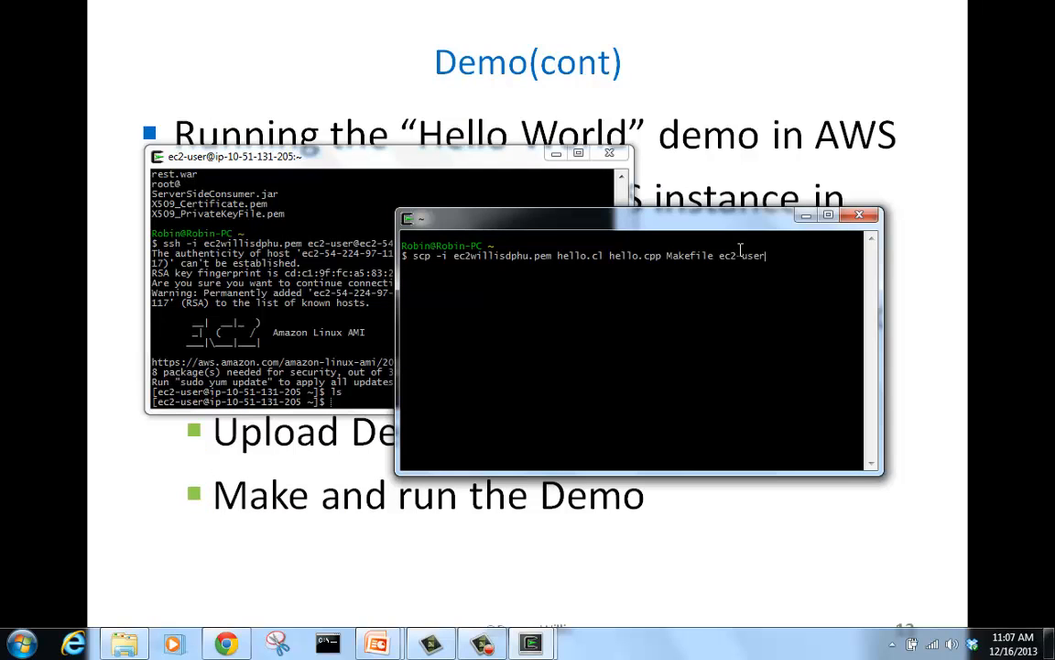
text(@)
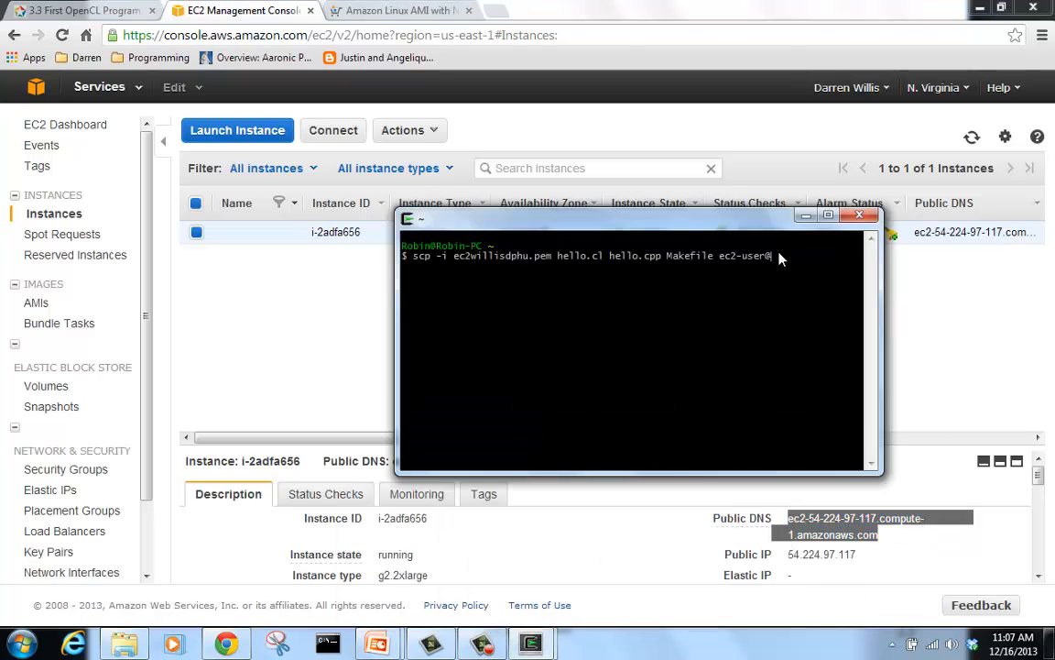
text(ec2-54-224-97-117.compute-1.amazonaws.com)
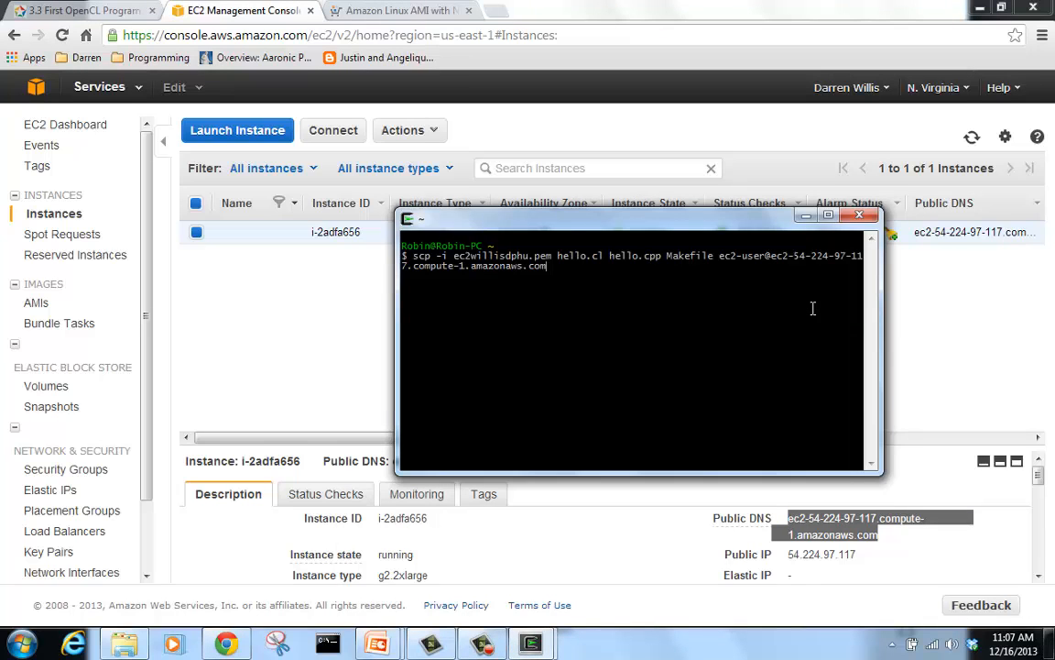
text(:/home/ec2-ius)
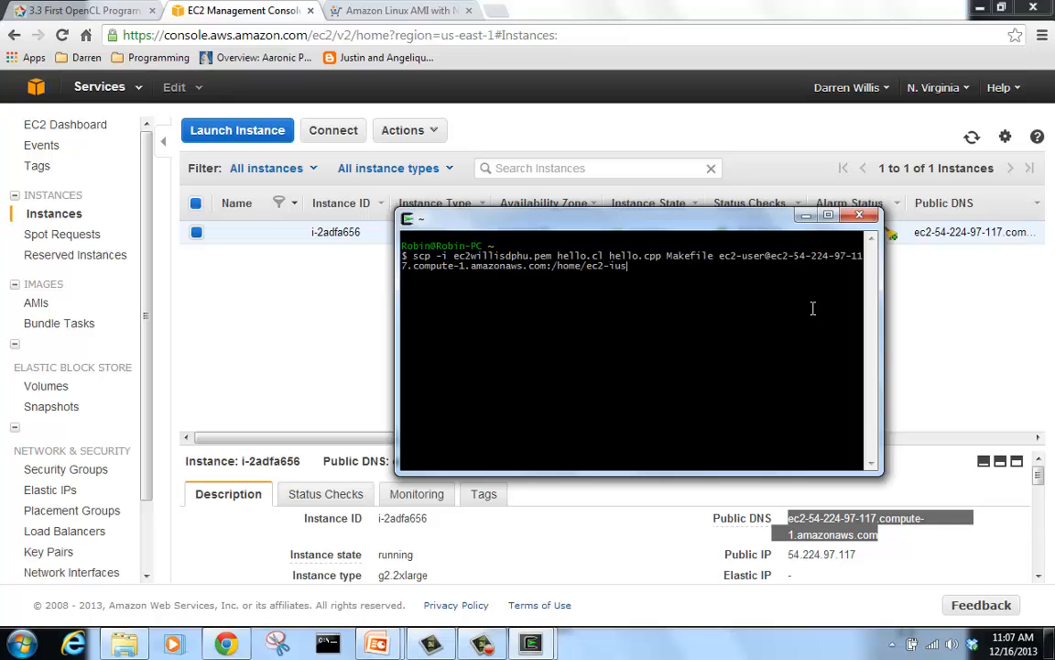
text(downloads)
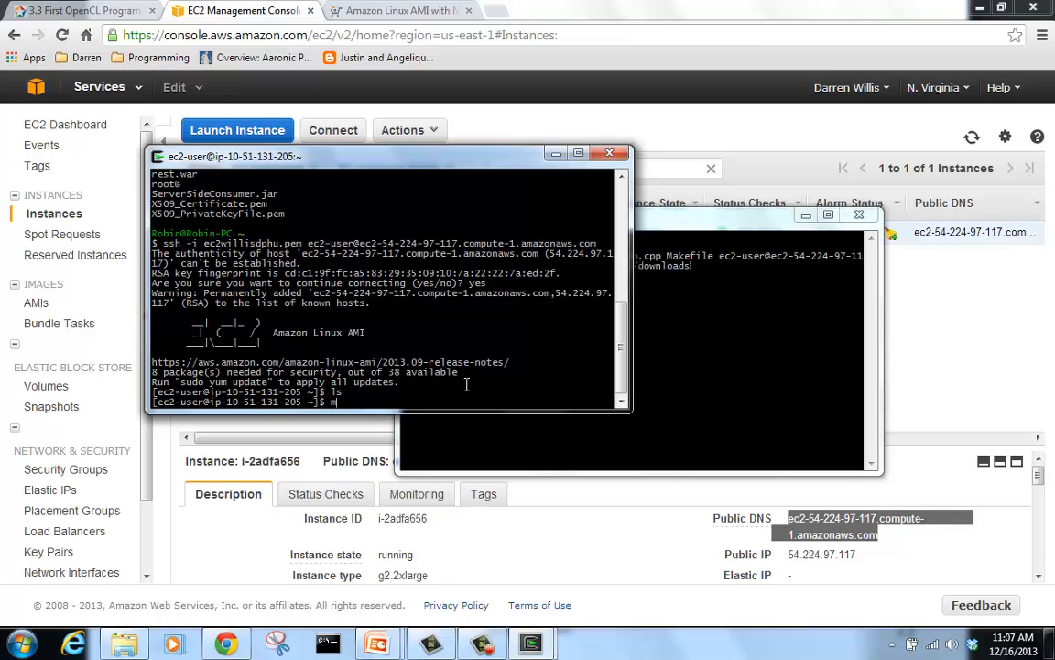
Run mkdir downloads on the instance, upload the three files, and cd into downloads
text(kdir)
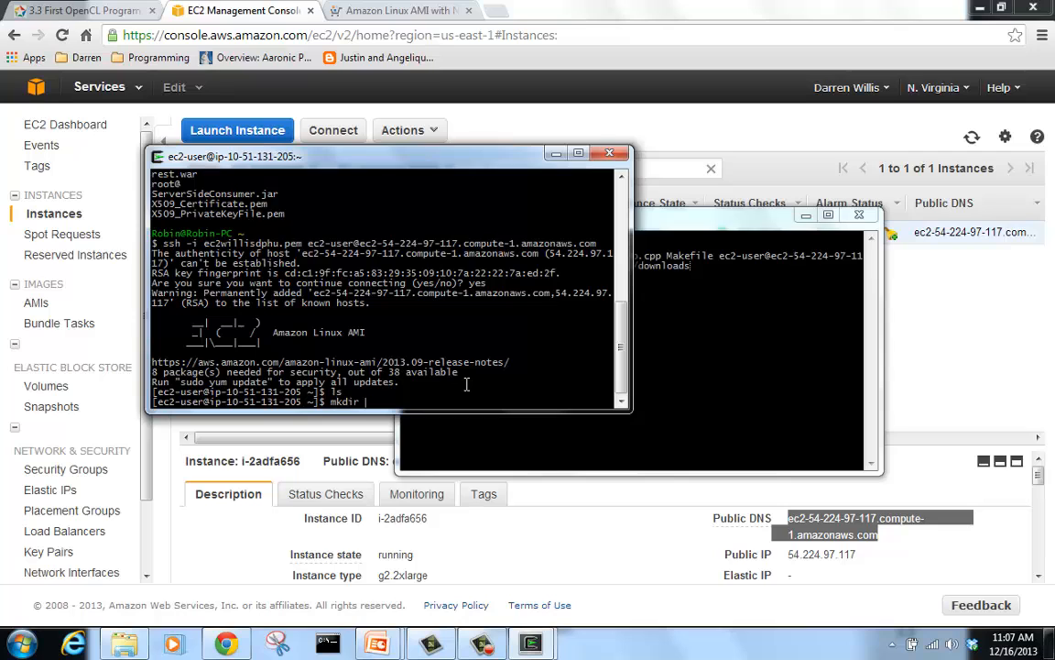
text(downloads)
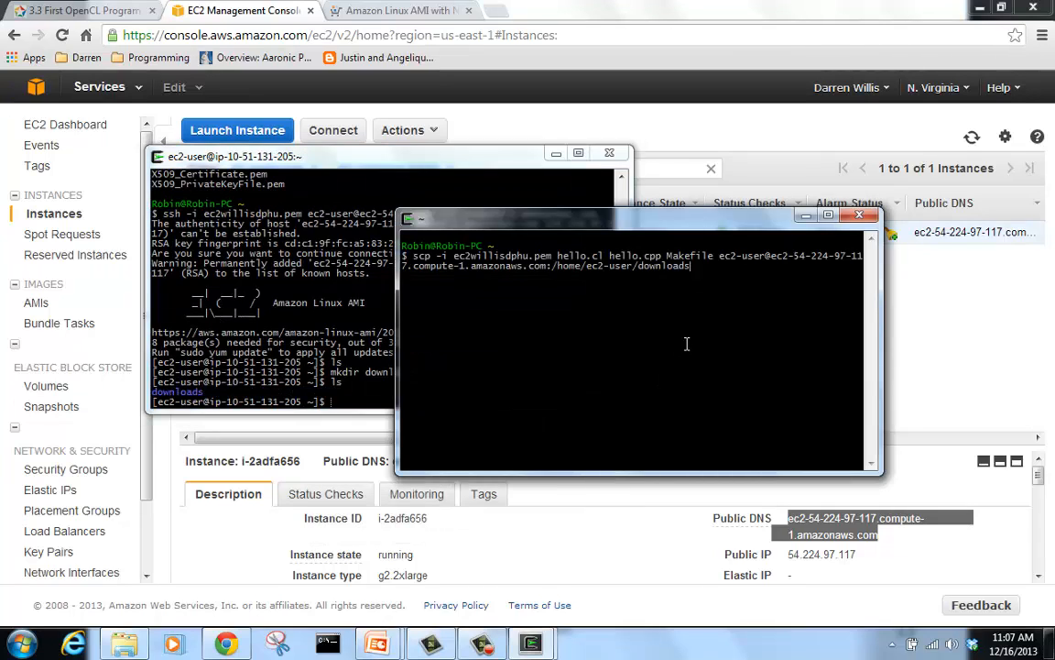
mouse_move(693, 299)
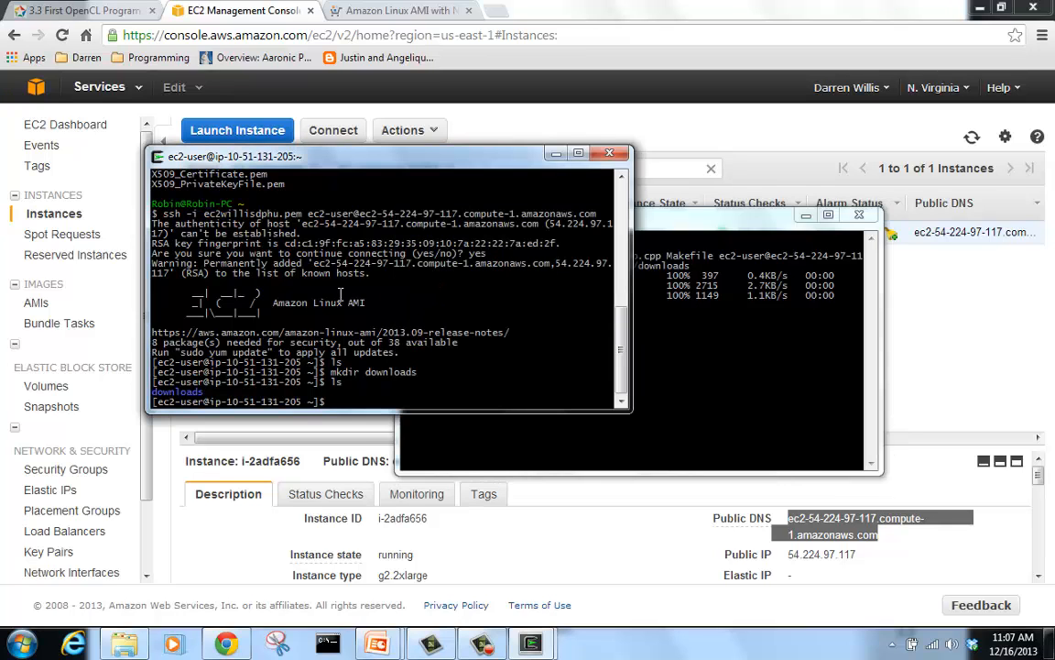
text(cd downloads)
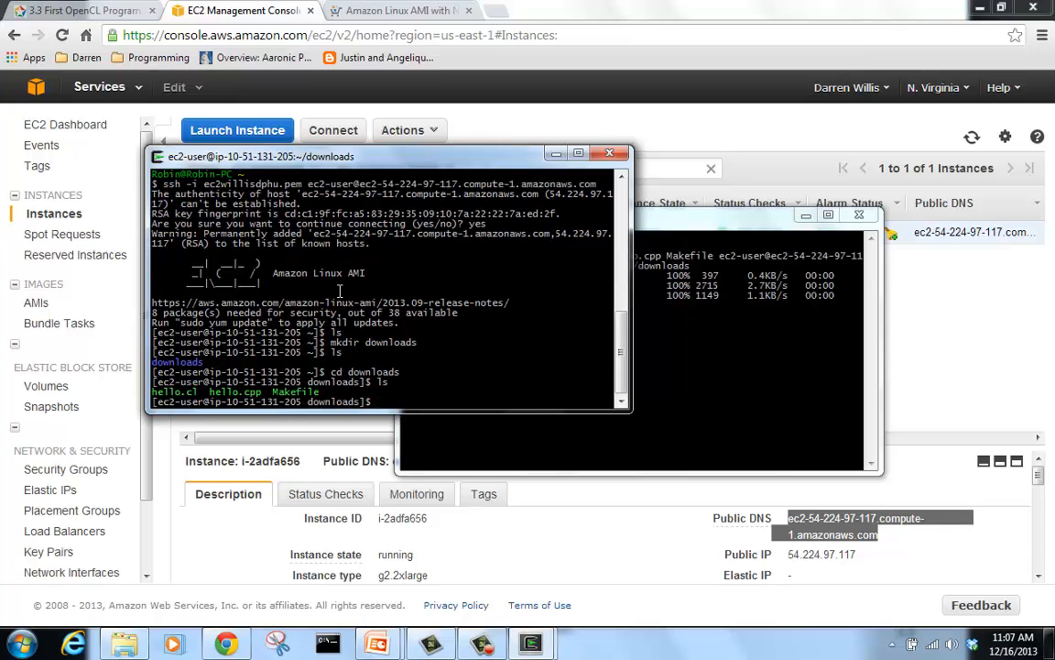
Build with make nvidia and run ./hello.nvidia to print 'Hello, World!'
text(make)
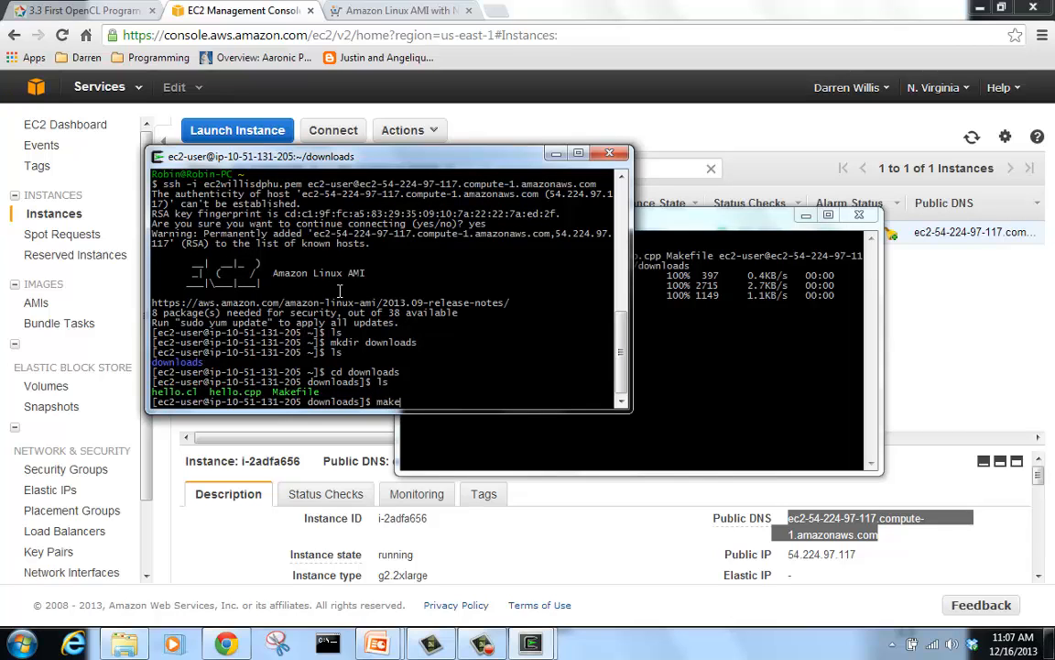
text(n)
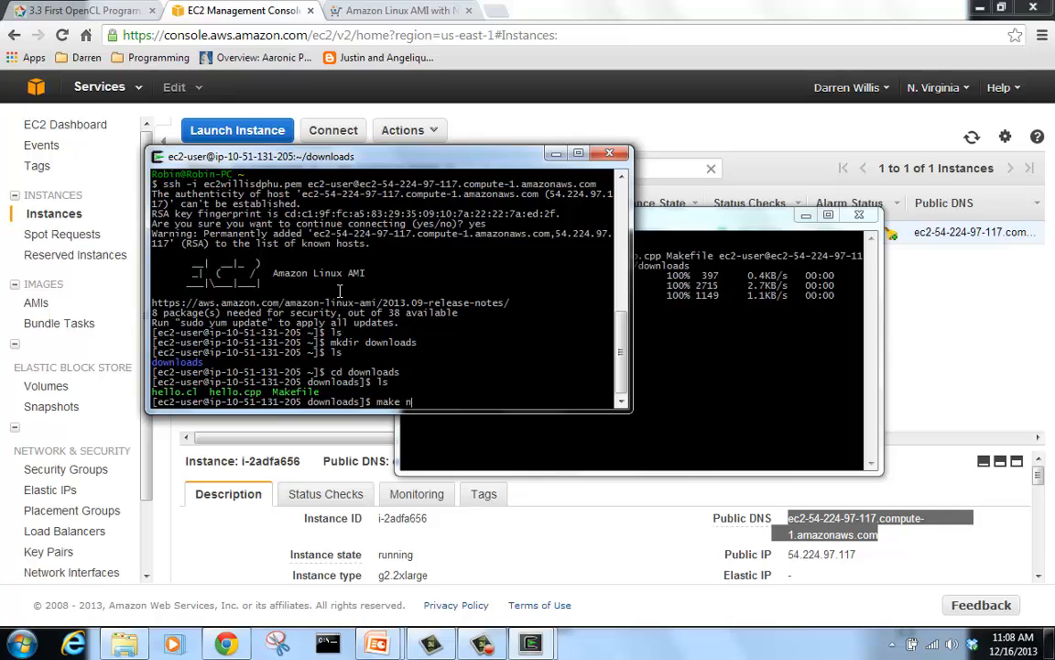
text(vidia)
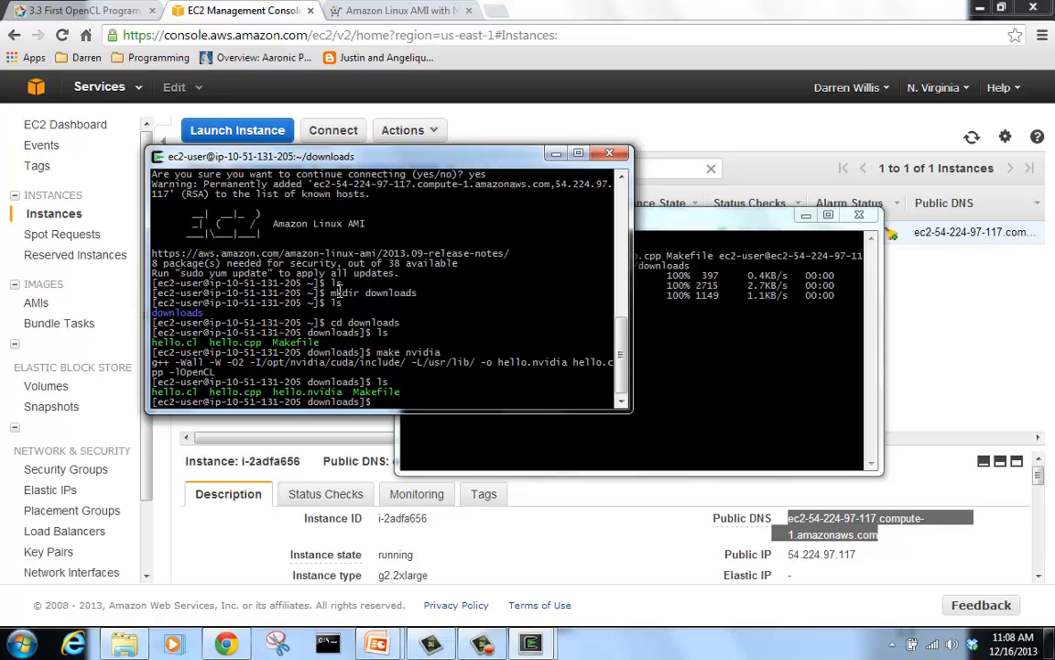
text(./h)
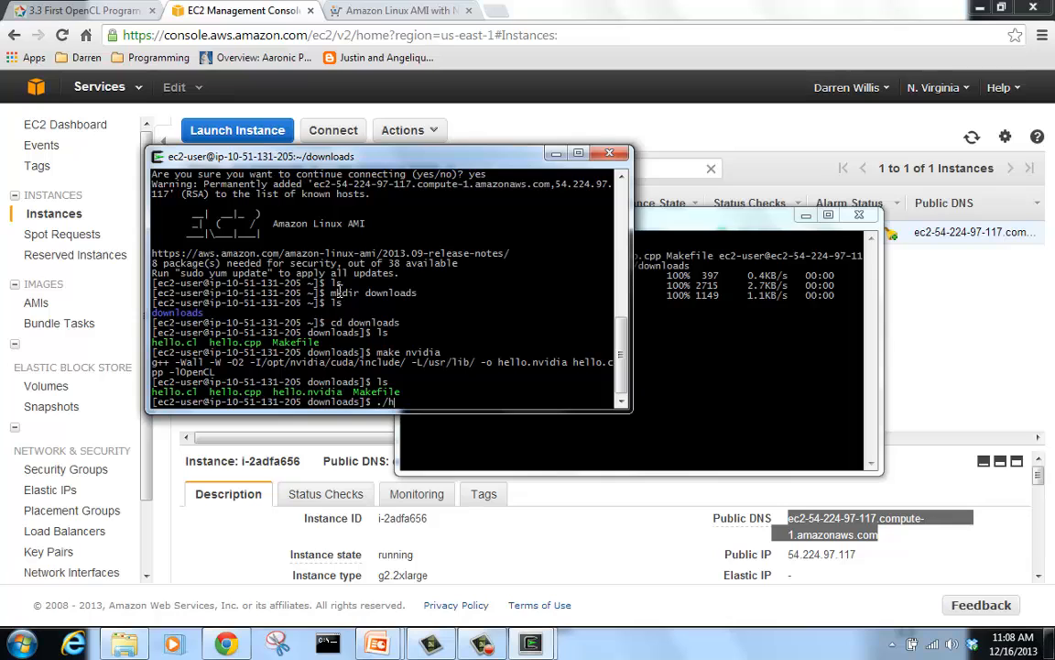
text(hello.nvidia)
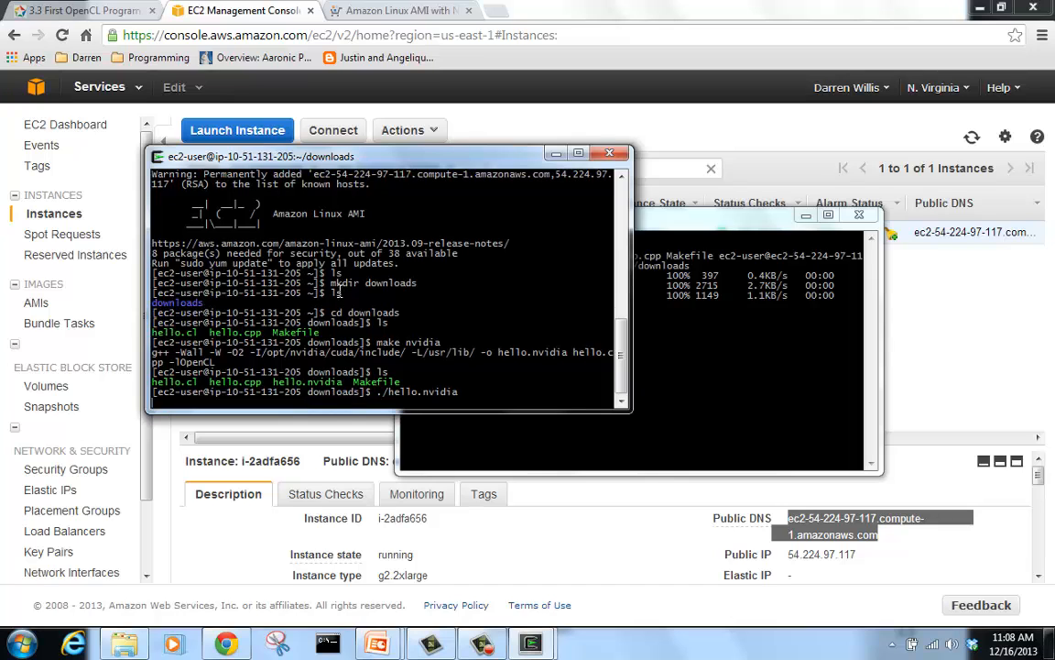
key(Return)
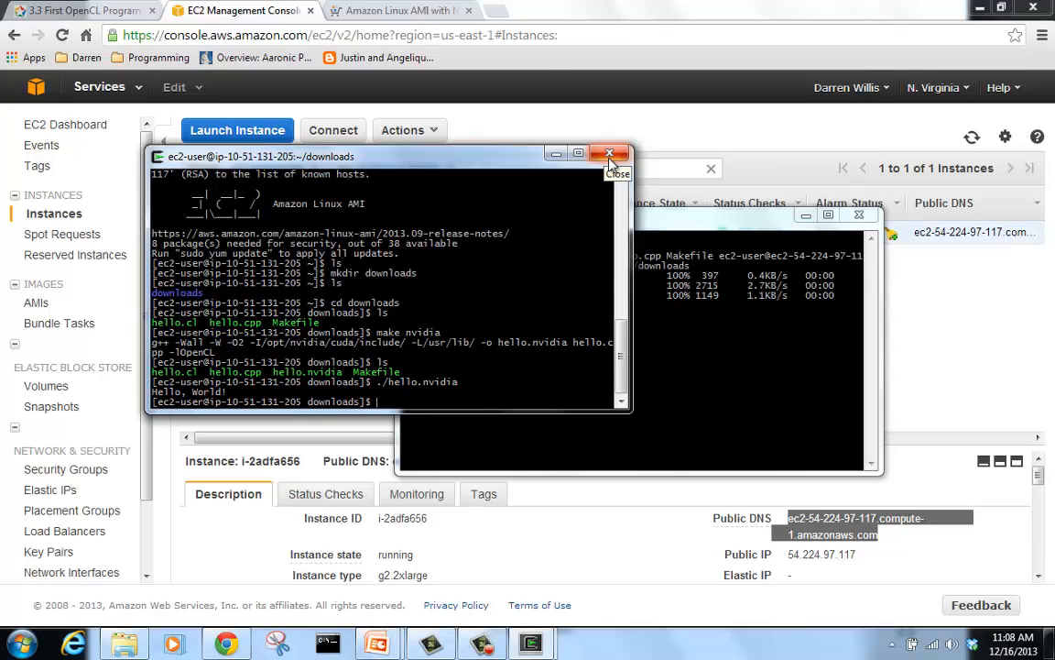
Close the SSH window, confirming the running-process warning, then close local Cygwin
click(609, 153)
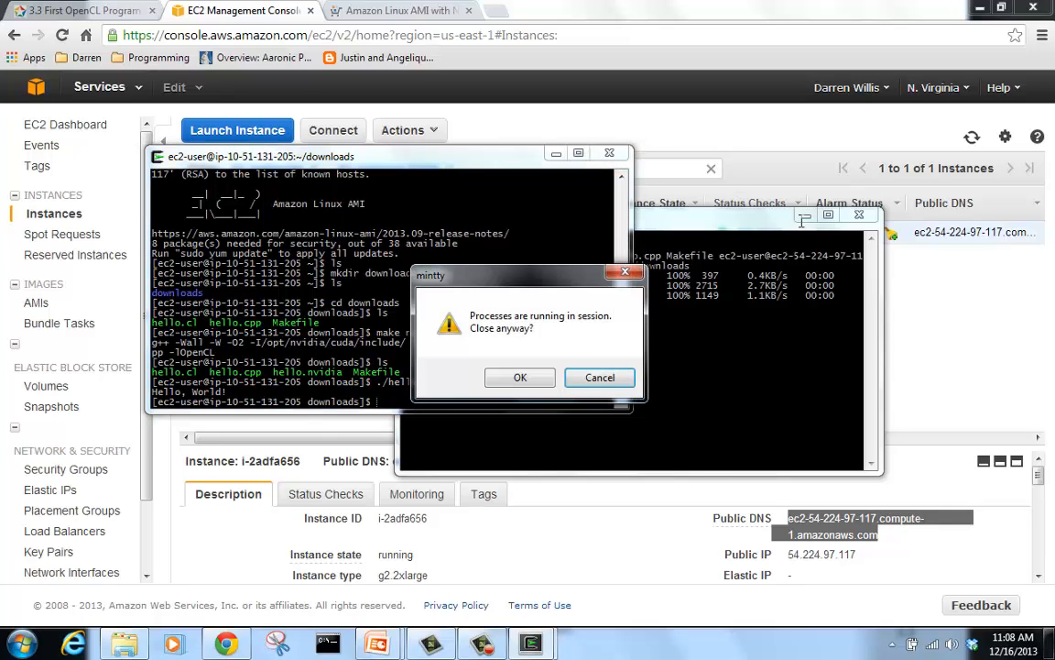
click(519, 377)
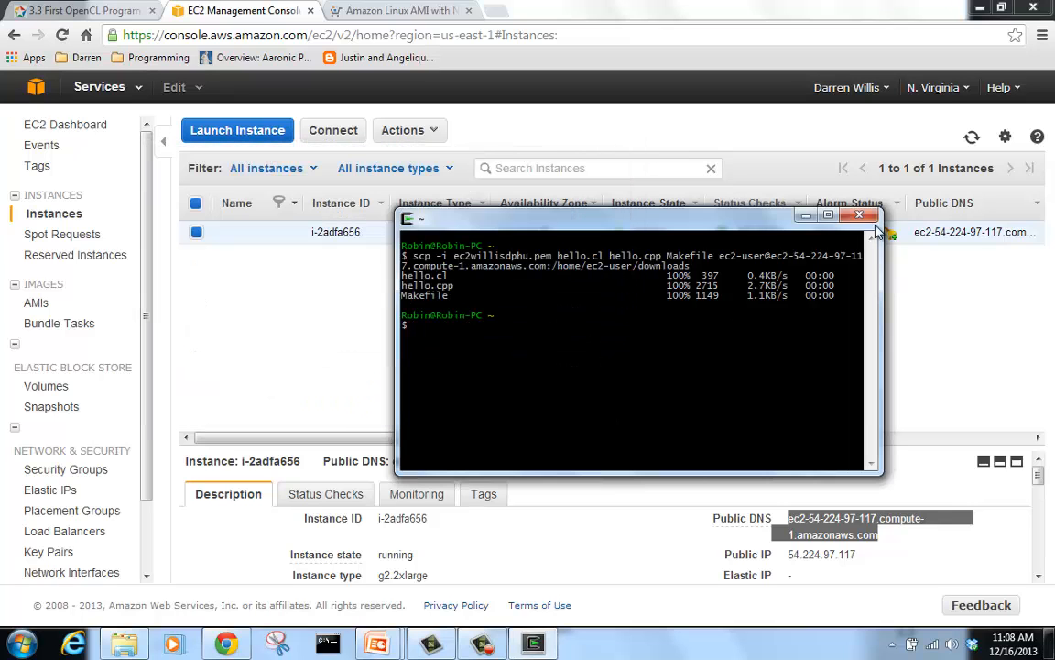
click(859, 215)
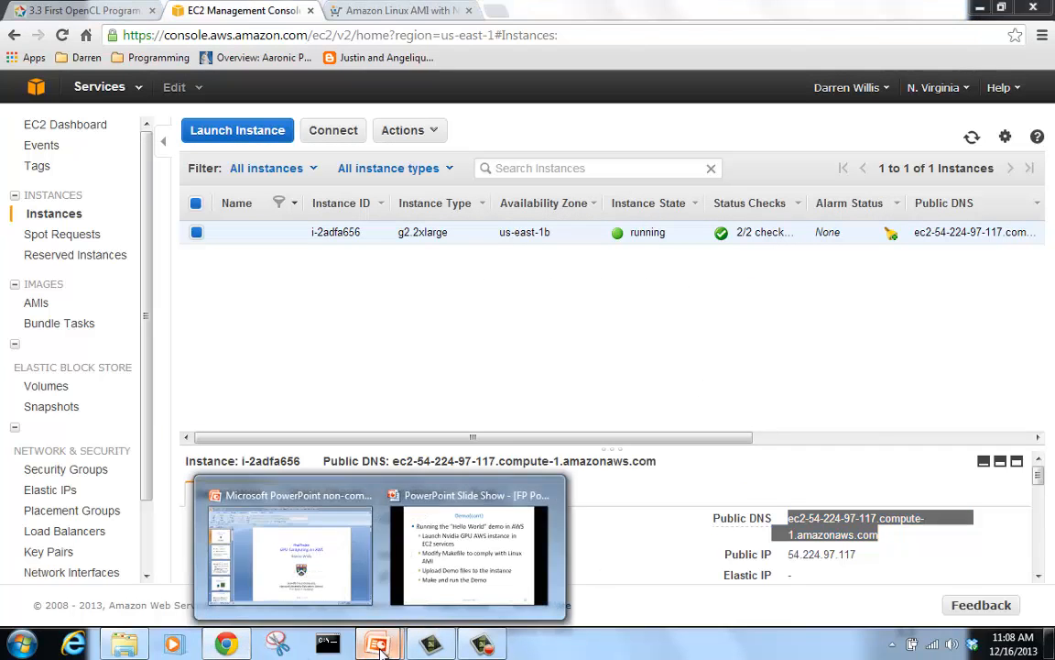
Bring the PowerPoint slide show back on screen from the taskbar
click(466, 554)
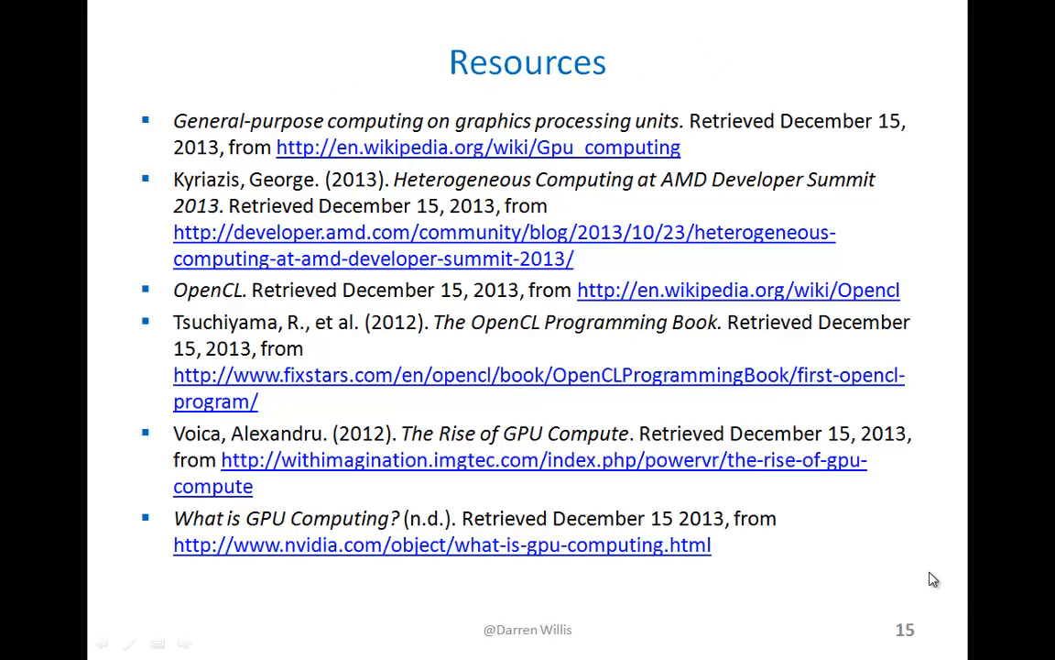
mouse_move(923, 569)
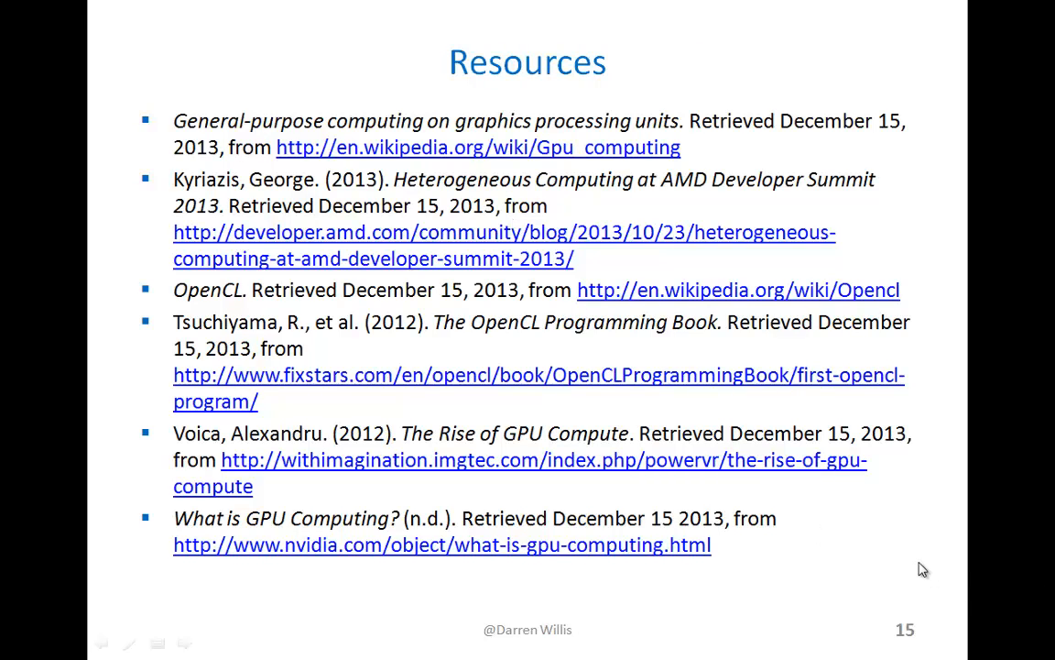